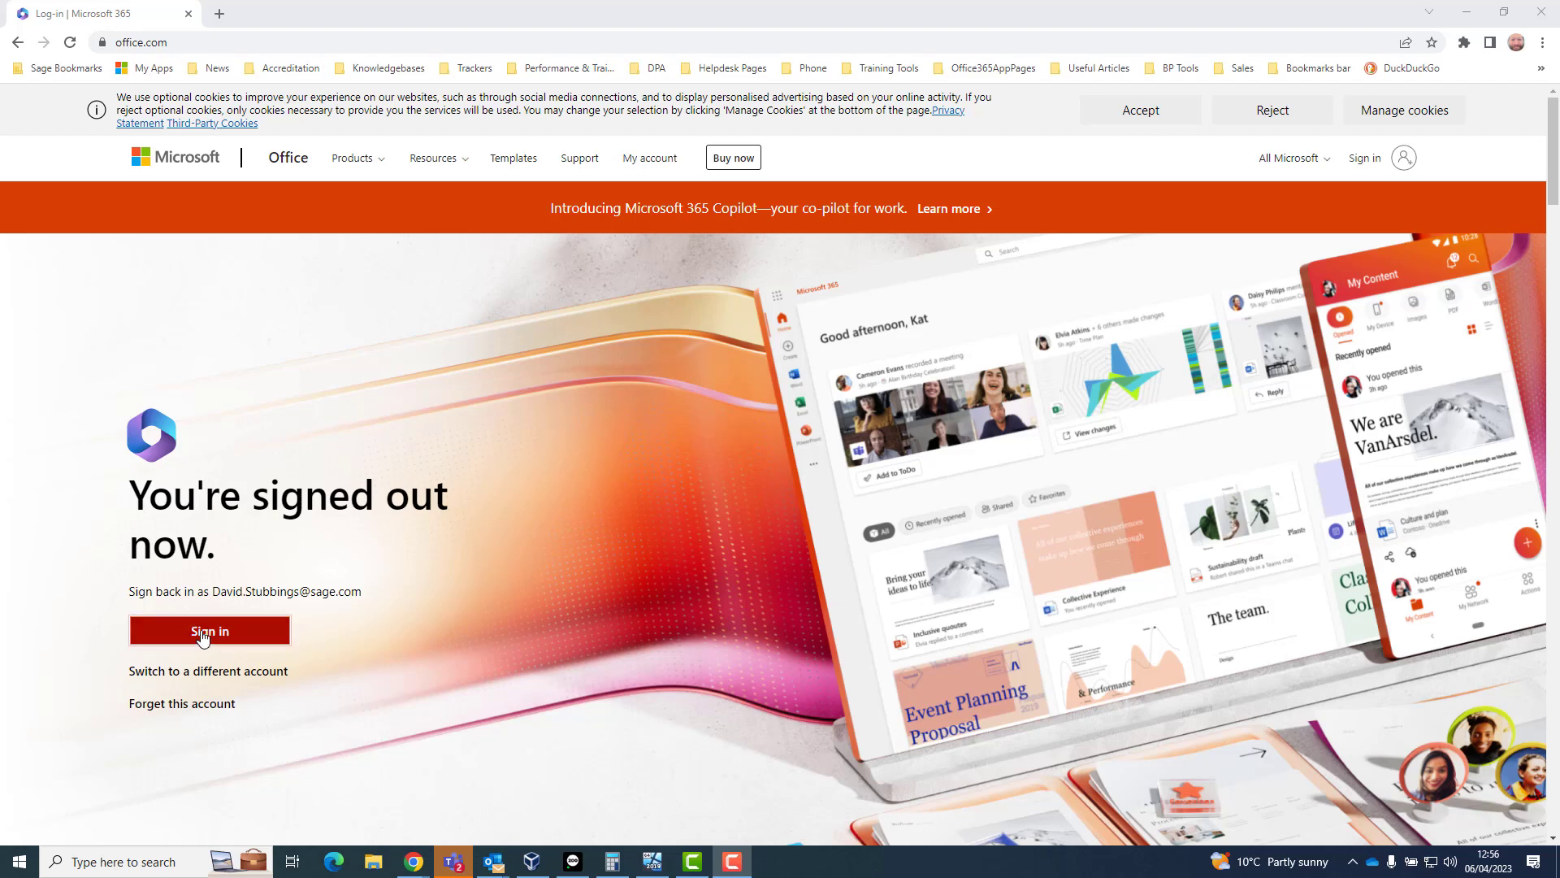
Step: Sign back in at office.com and open My Account overview from the profile menu's View account
{"action": "left_click", "coordinate": [209, 630]}
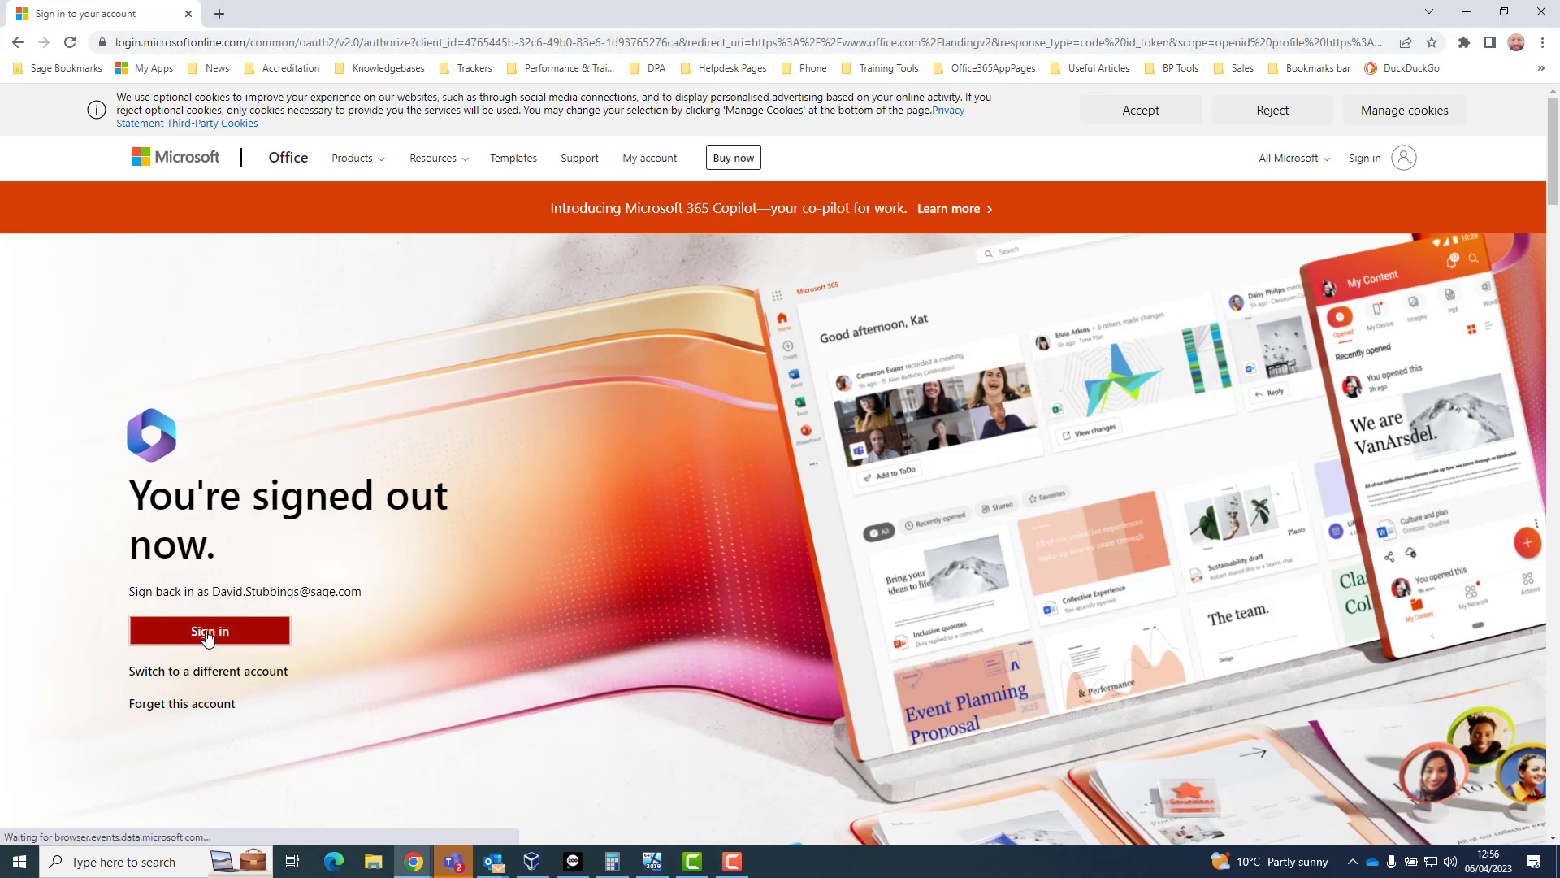
{"action": "left_click", "coordinate": [209, 630]}
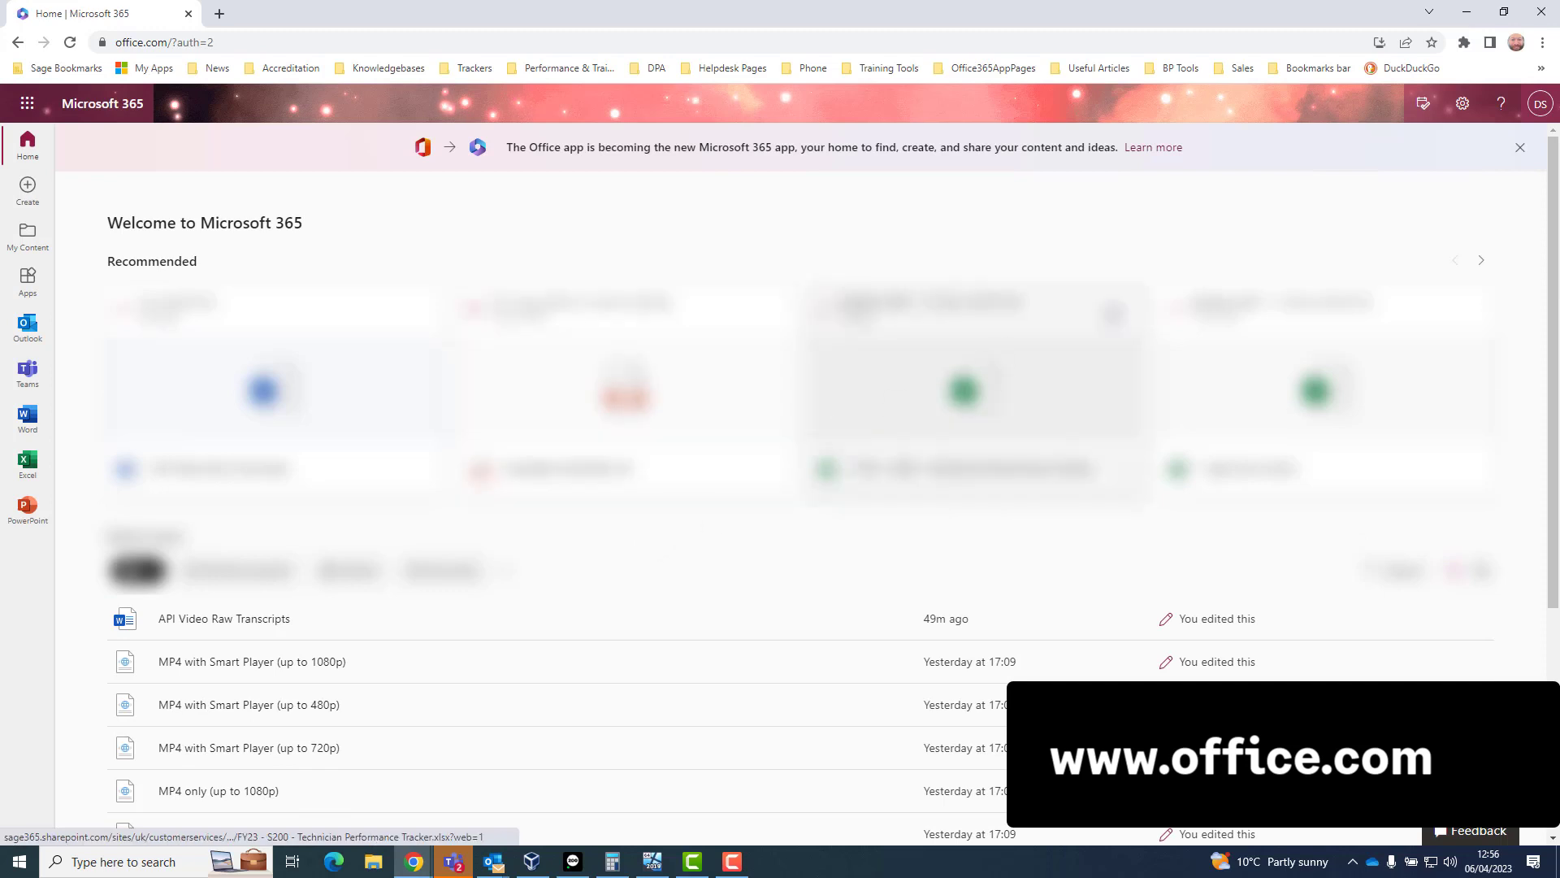
{"action": "left_click", "coordinate": [1540, 104]}
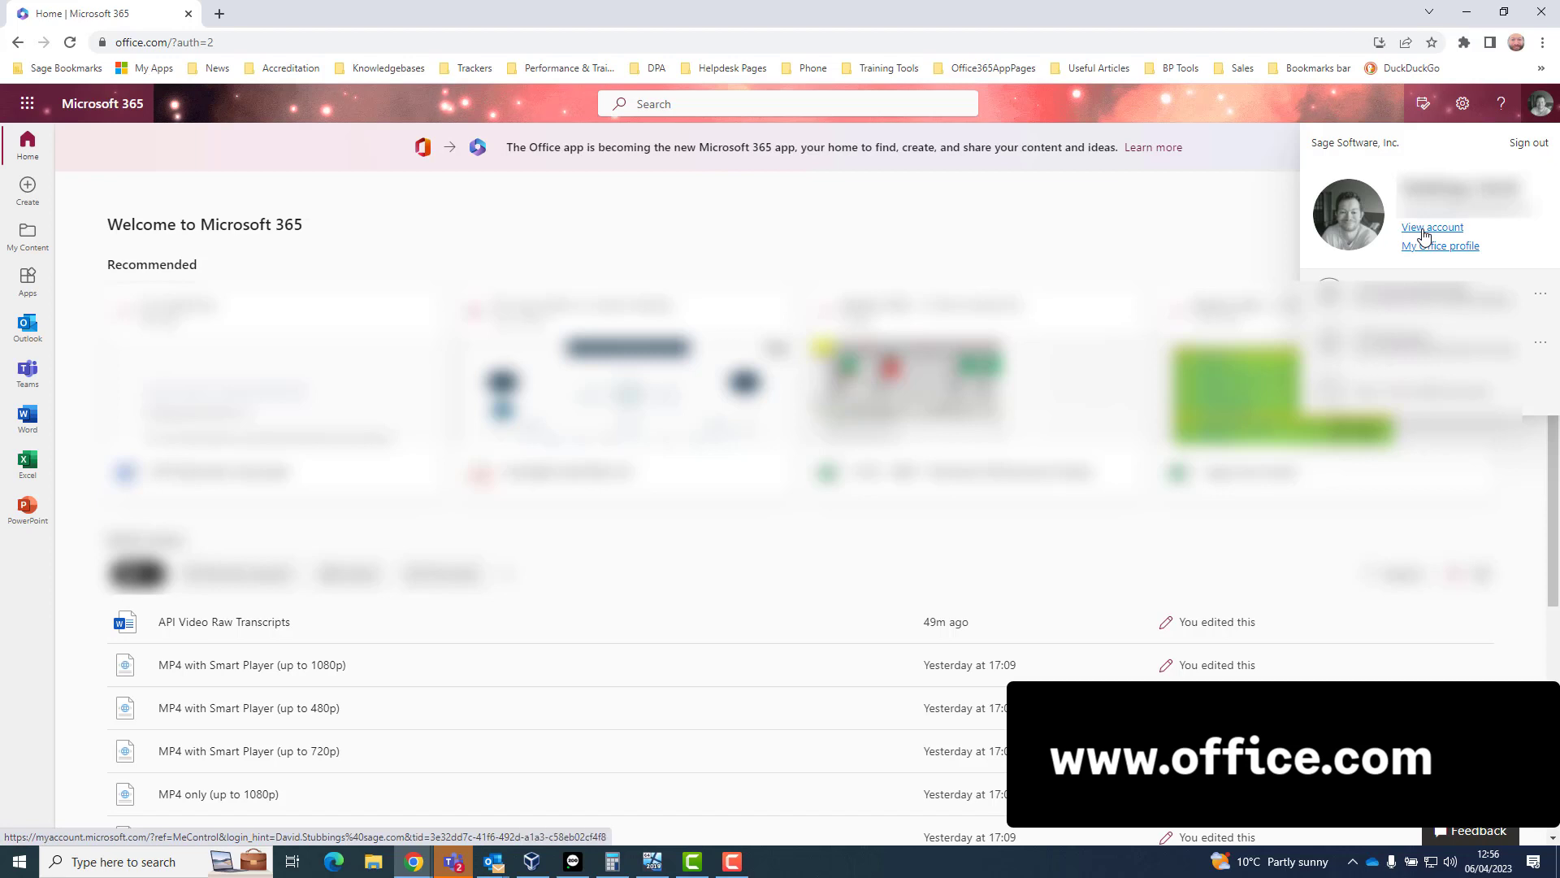
{"action": "left_click", "coordinate": [1431, 227]}
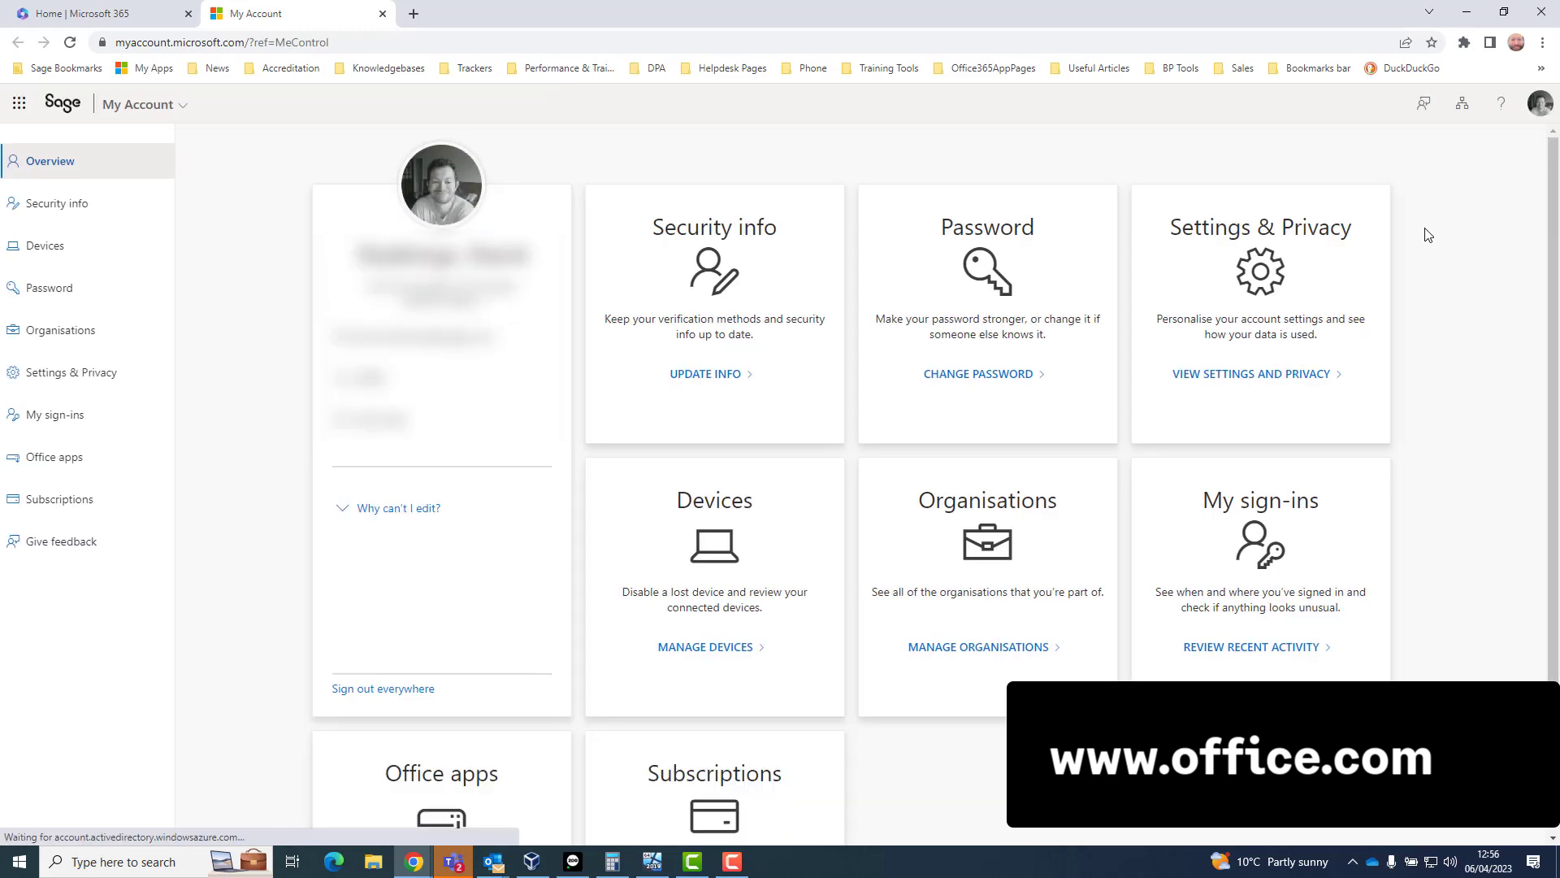
Step: Review the Microsoft 365 E5 licence and its services under Subscriptions, then return to the home page
{"action": "left_click", "coordinate": [54, 499]}
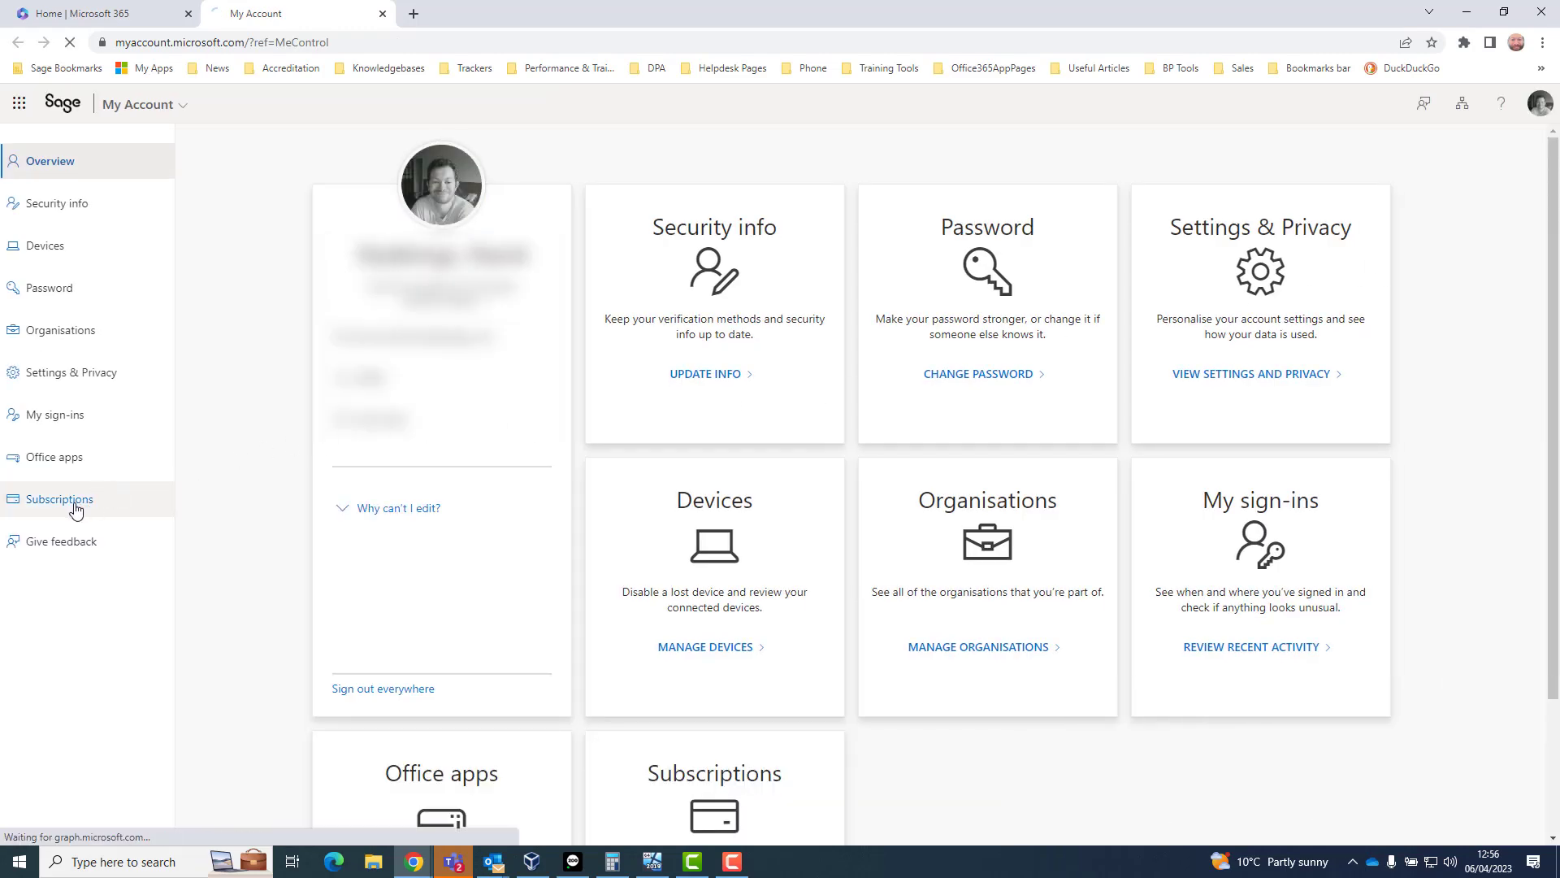
{"action": "left_click", "coordinate": [57, 498]}
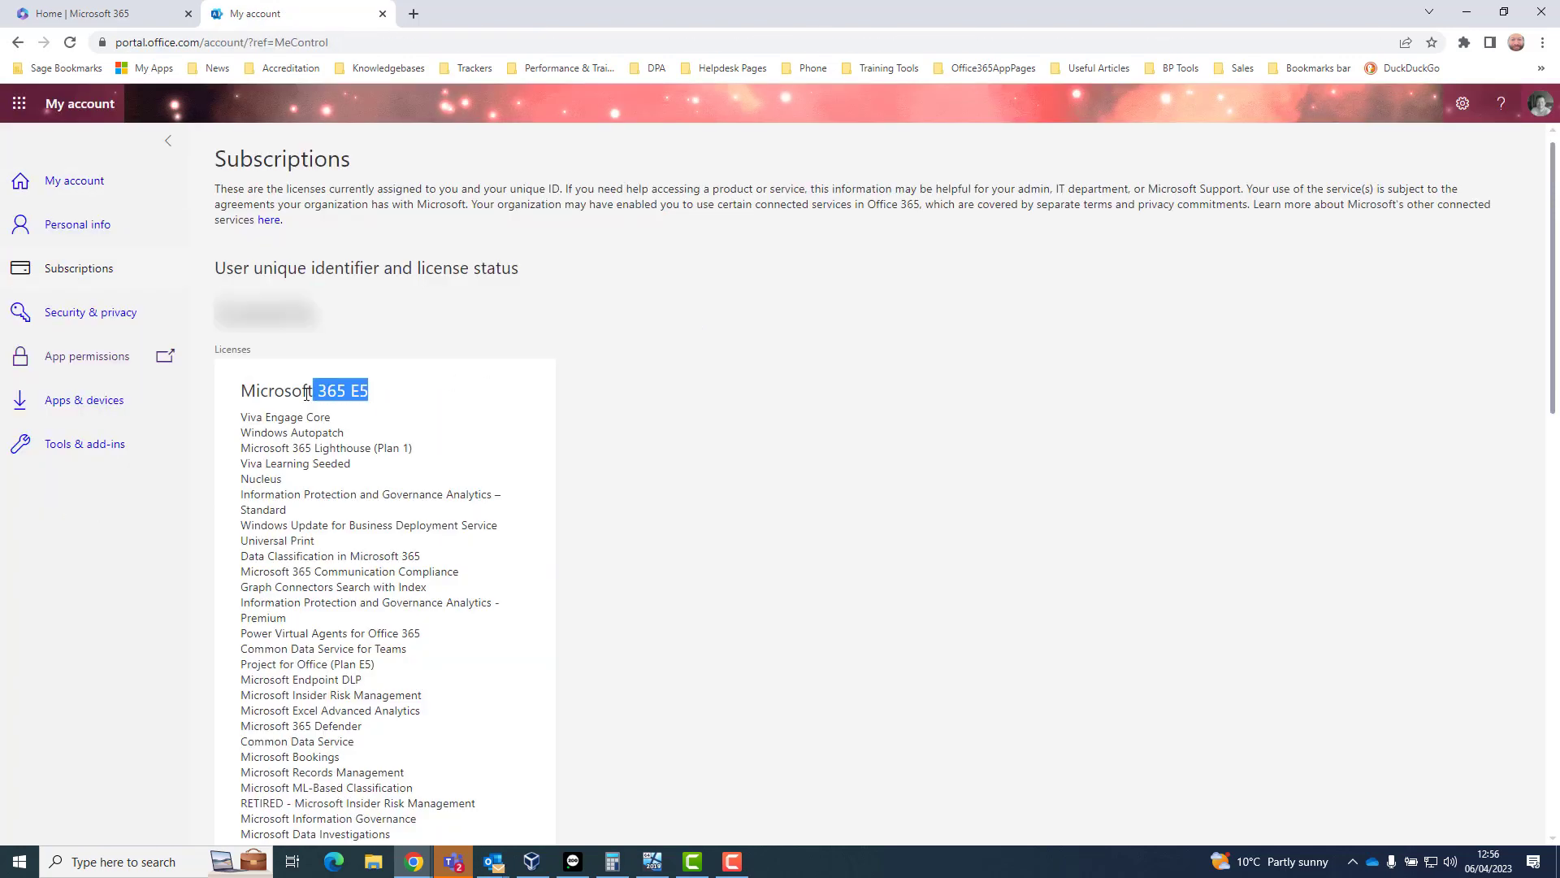
{"action": "scroll", "scroll_direction": "down", "scroll_amount": 3}
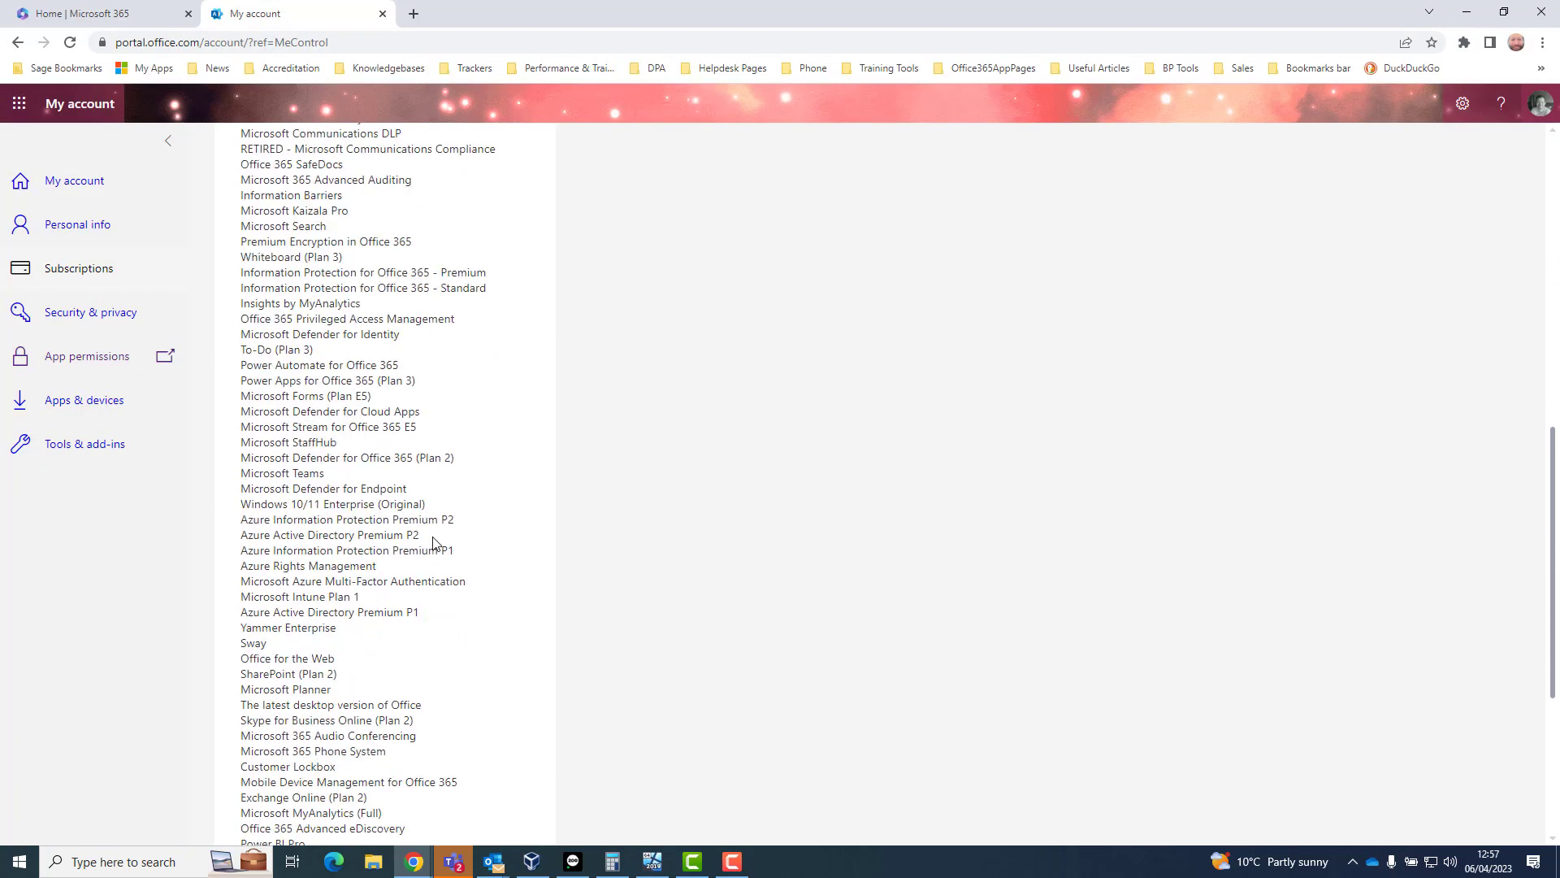
{"action": "double_click", "coordinate": [329, 611]}
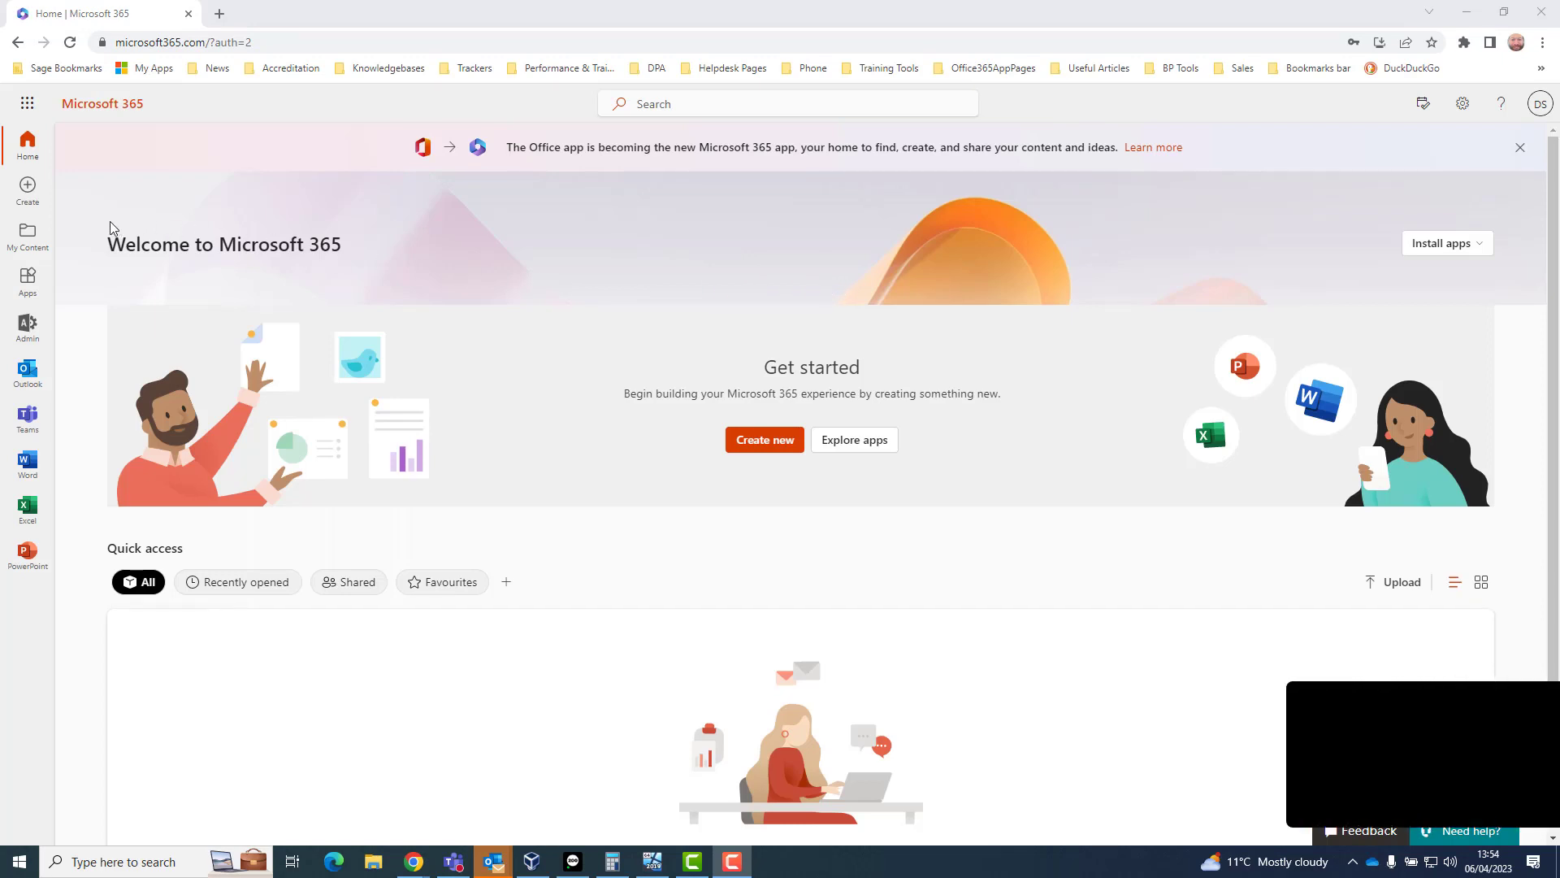
Step: Launch the Microsoft 365 admin center from the app launcher's All apps list
{"action": "left_click", "coordinate": [26, 103]}
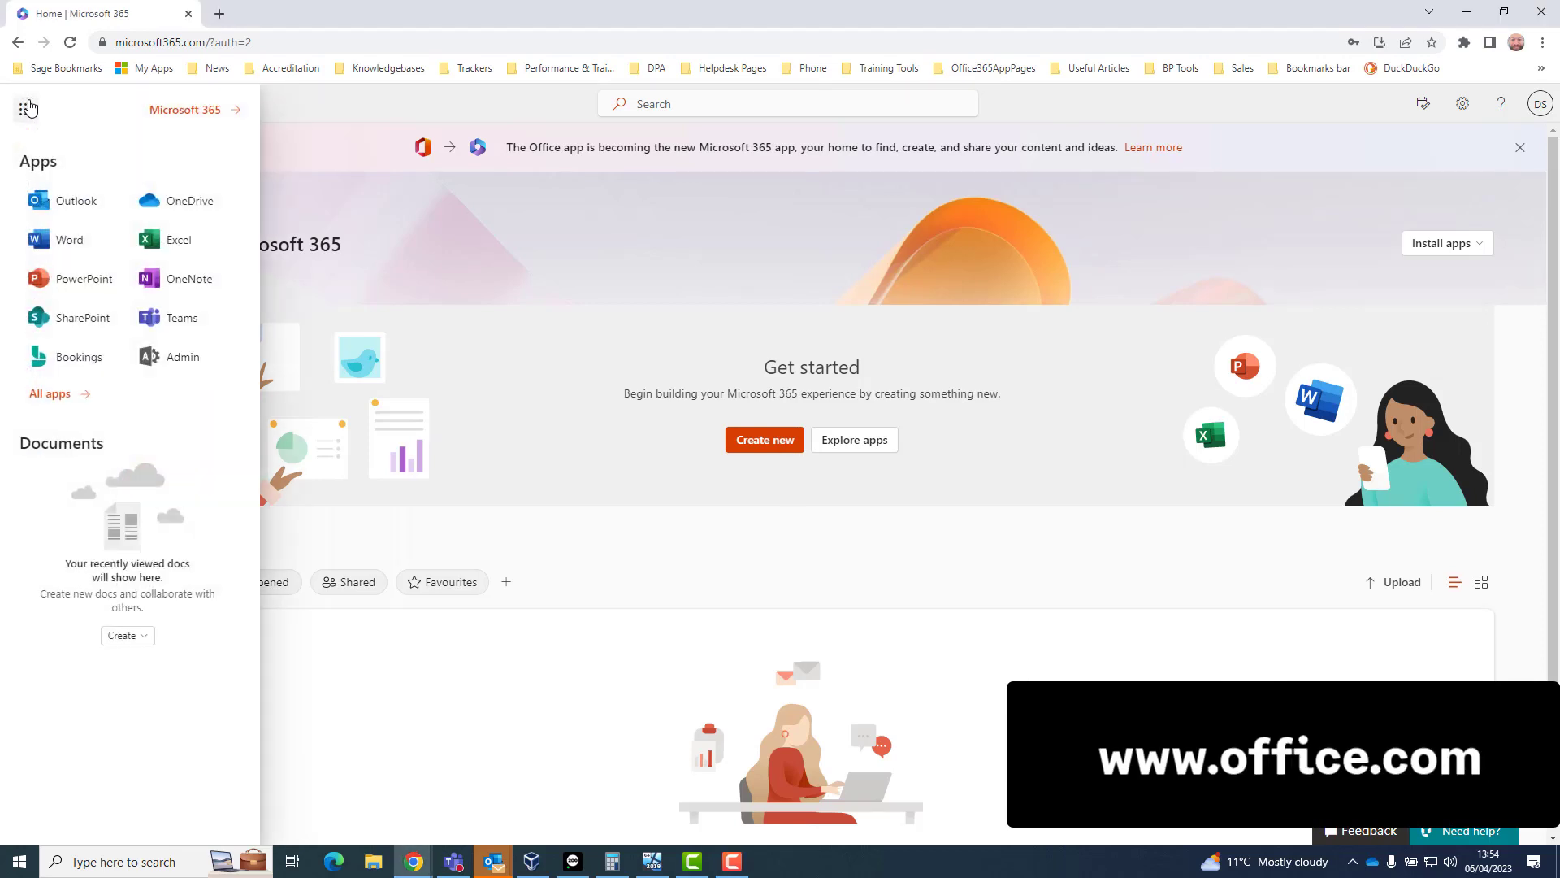
{"action": "left_click", "coordinate": [49, 393]}
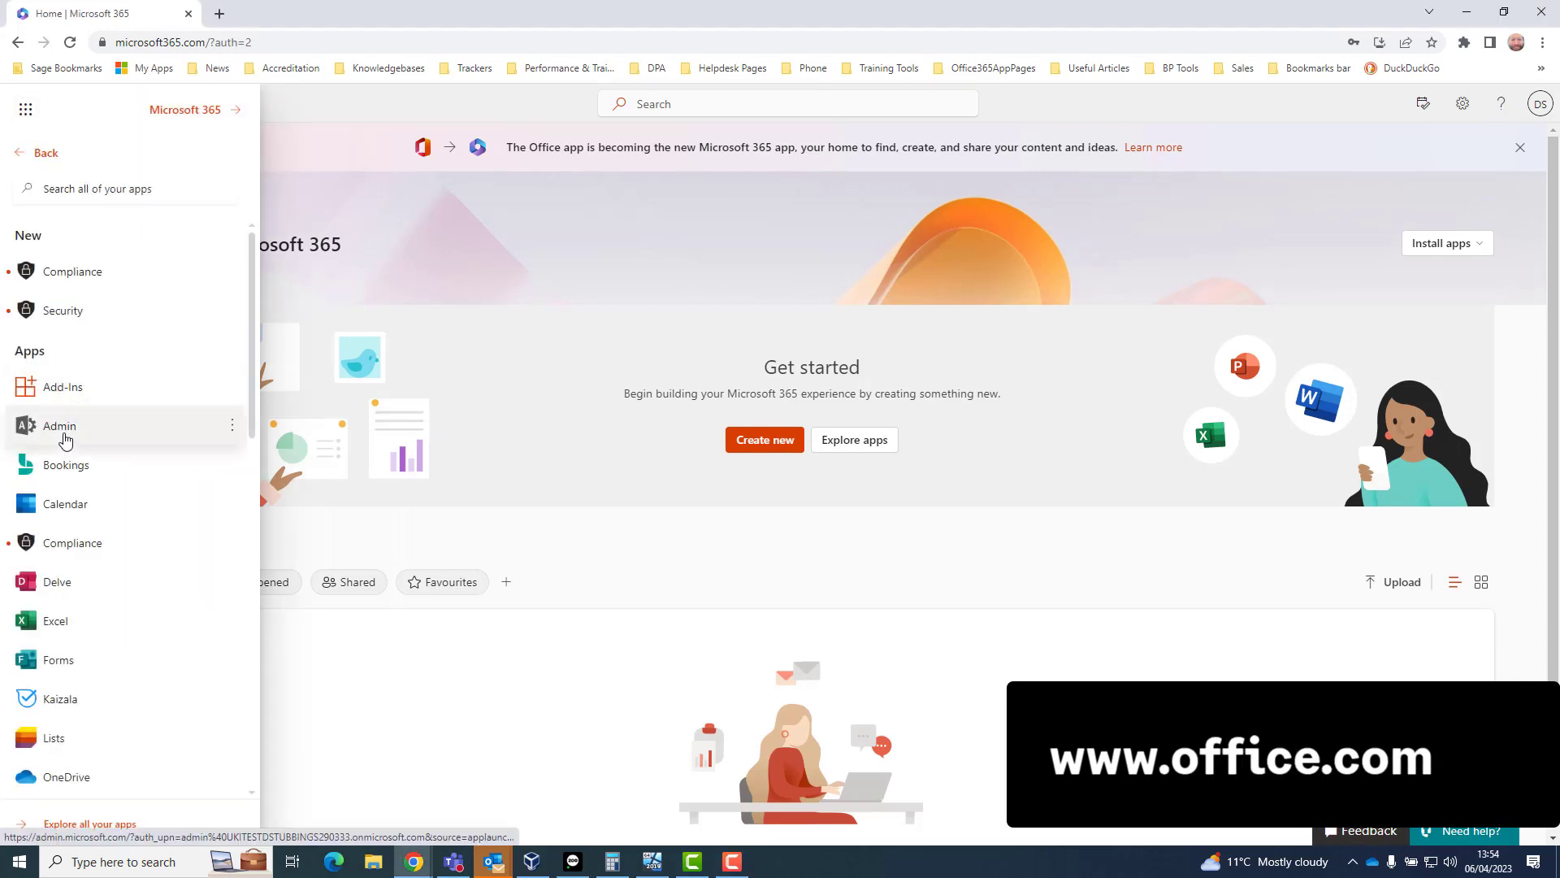
{"action": "left_click", "coordinate": [59, 426]}
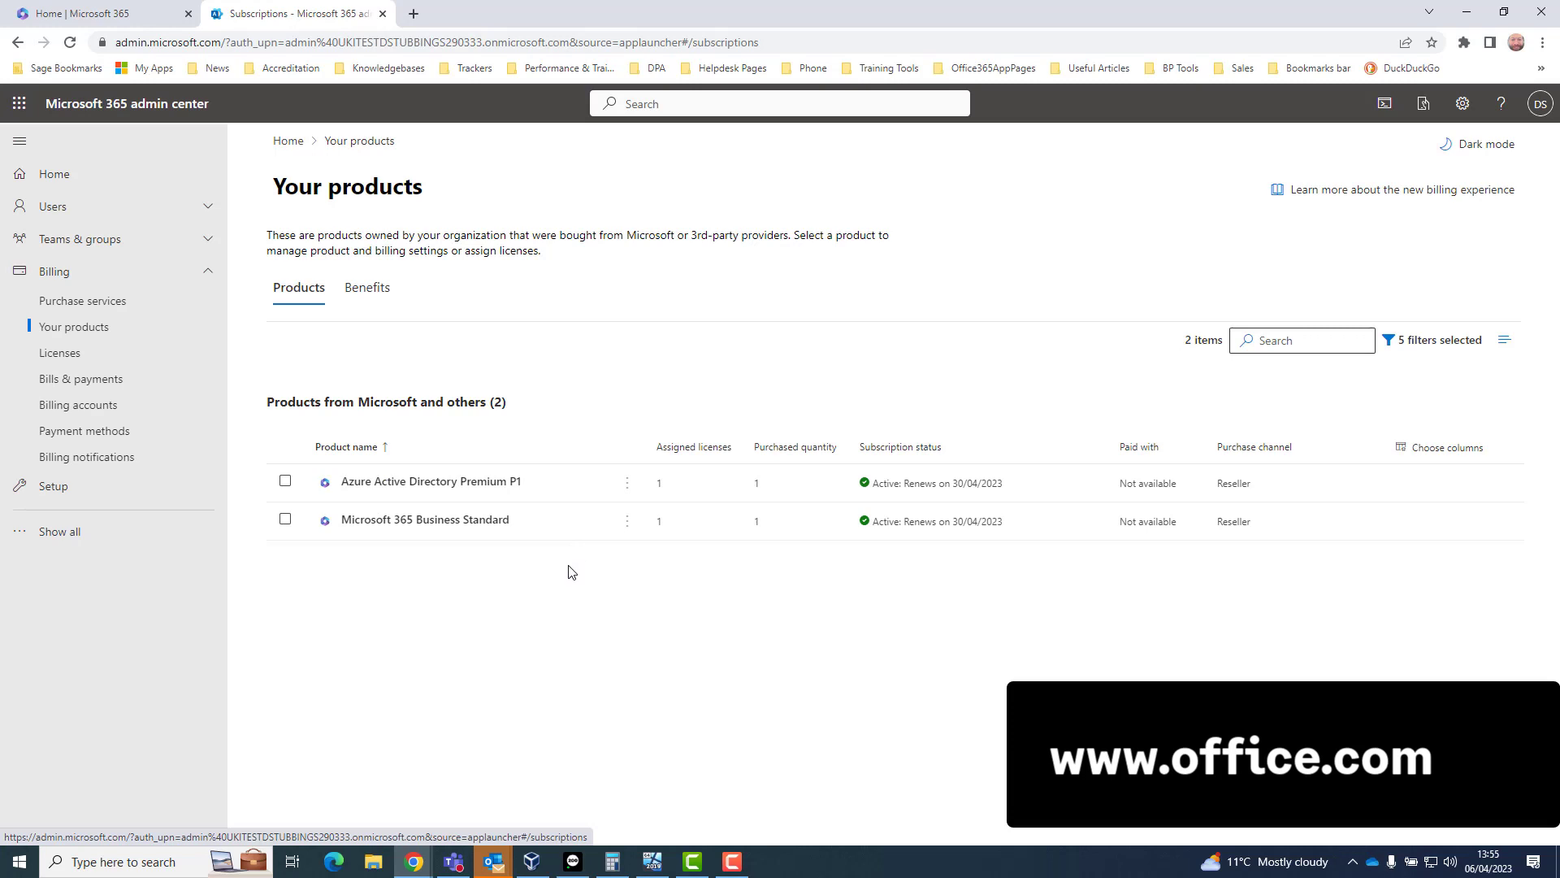
{"action": "mouse_move", "coordinate": [573, 568]}
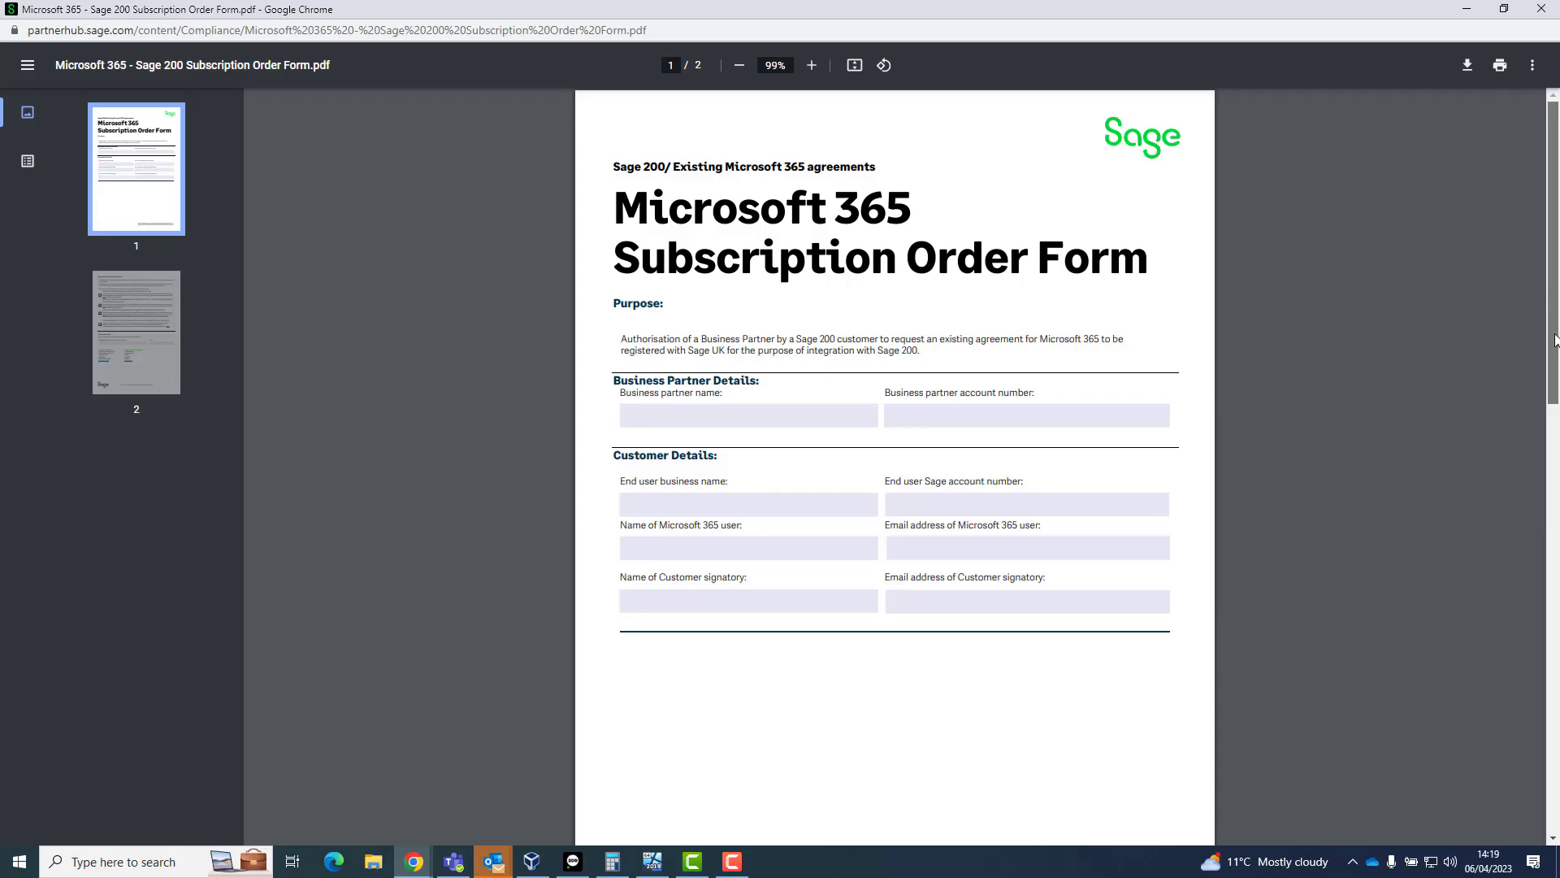
{"action": "scroll", "scroll_direction": "down", "scroll_amount": 3}
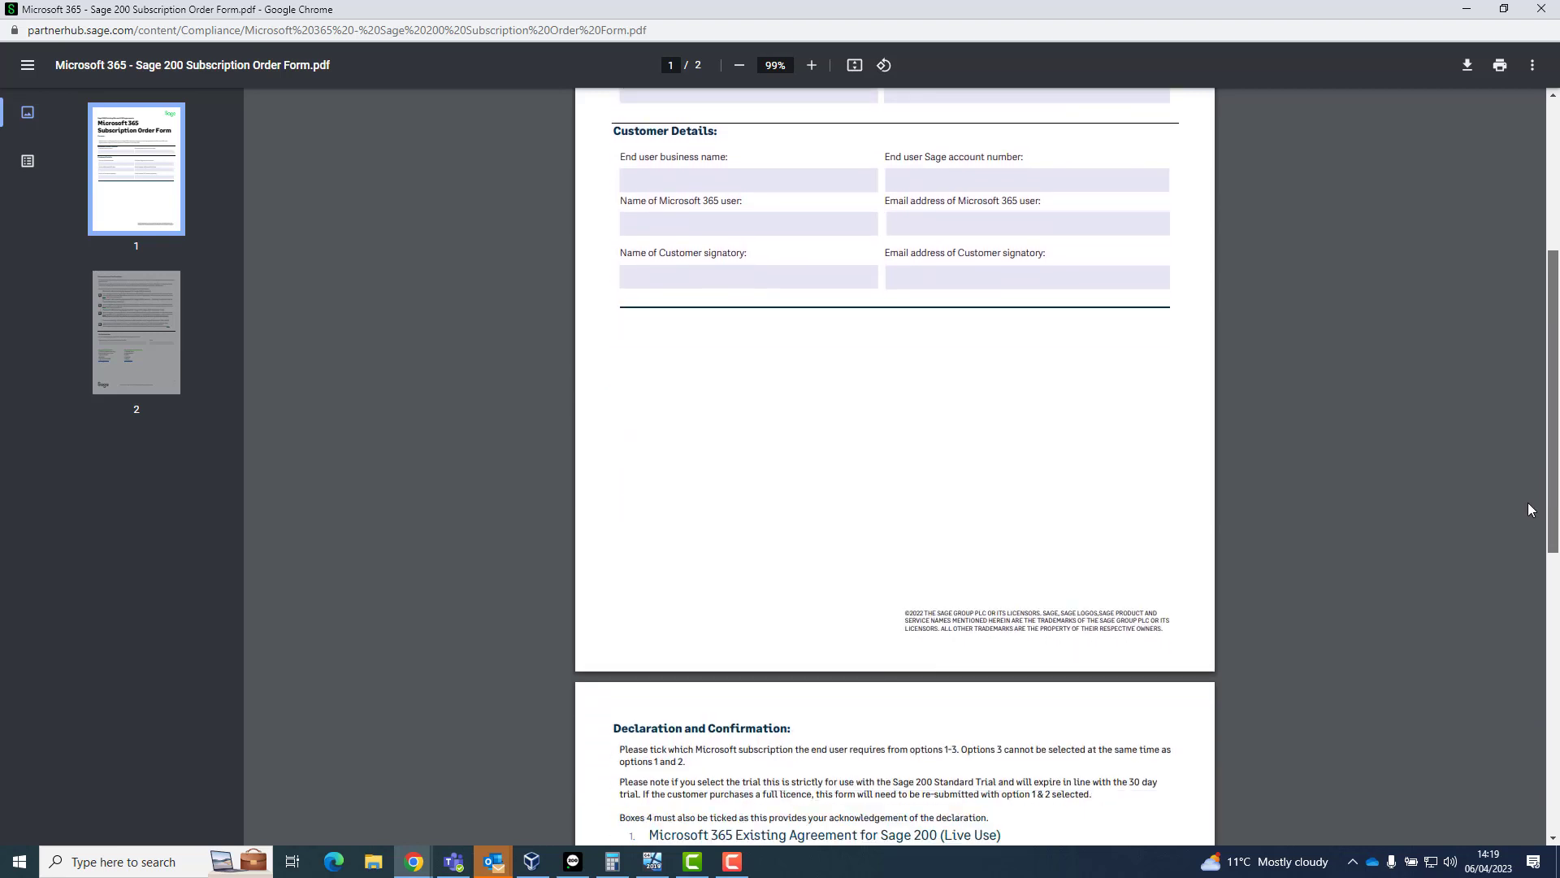
{"action": "scroll", "scroll_direction": "down", "scroll_amount": 3}
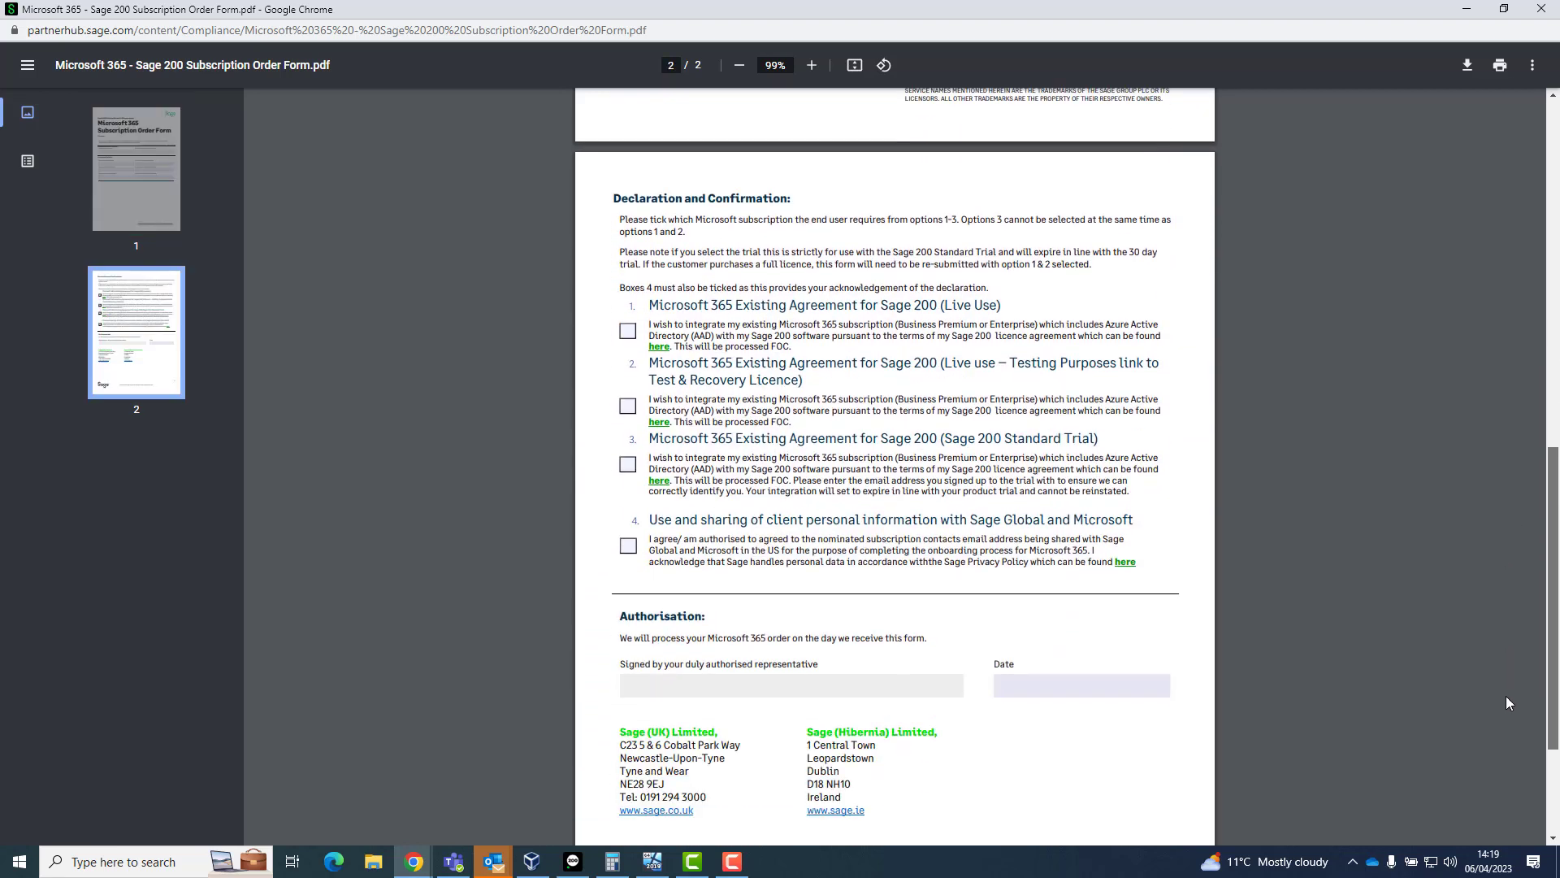
{"action": "scroll", "scroll_direction": "down", "scroll_amount": 3}
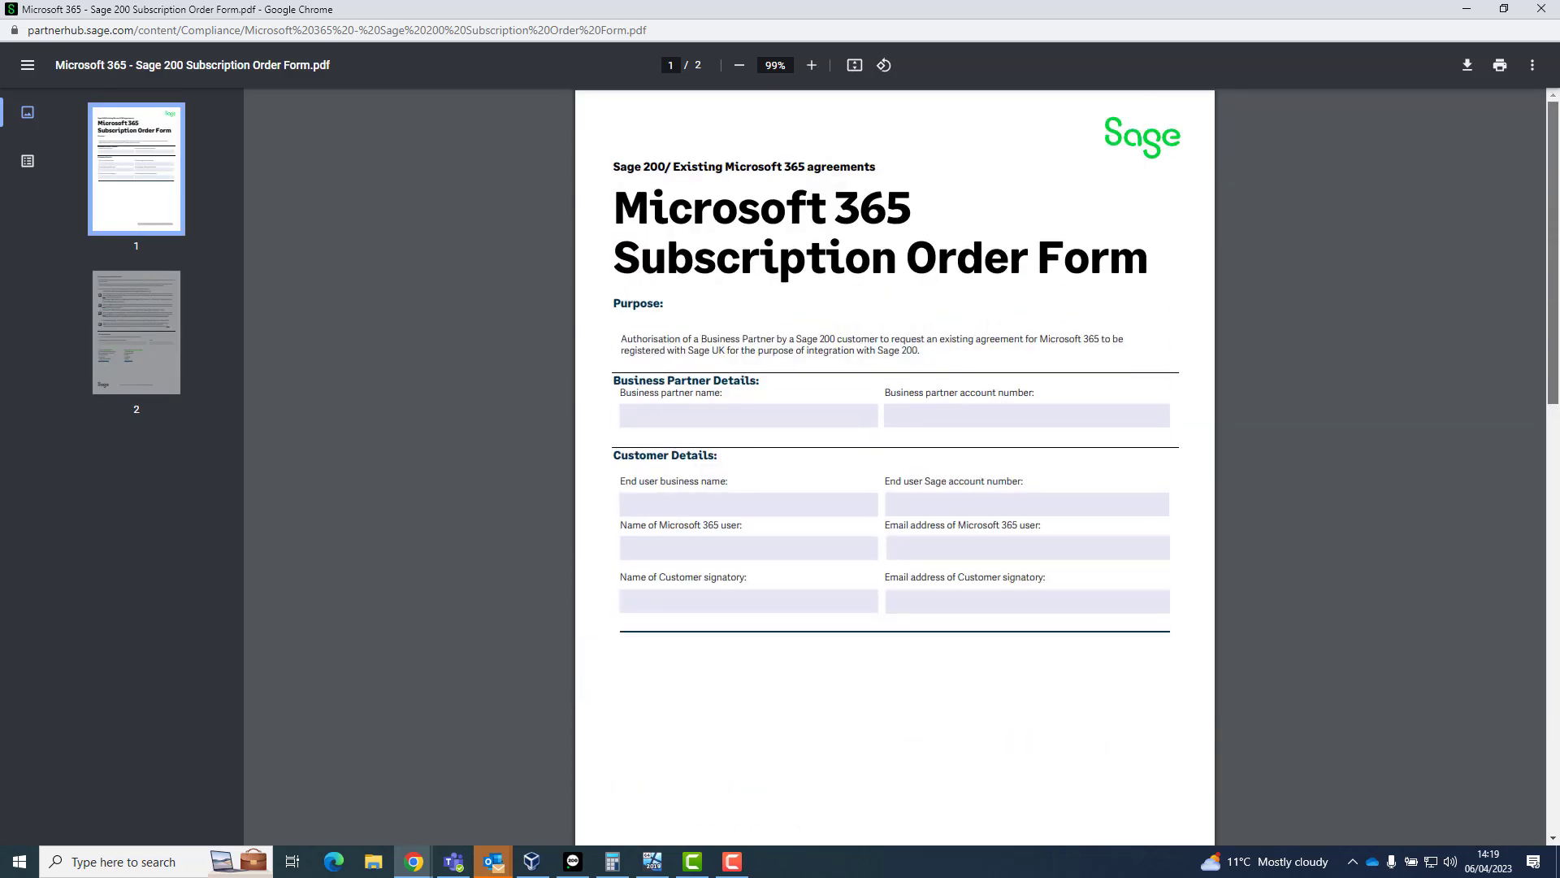
{"action": "left_click", "coordinate": [491, 861]}
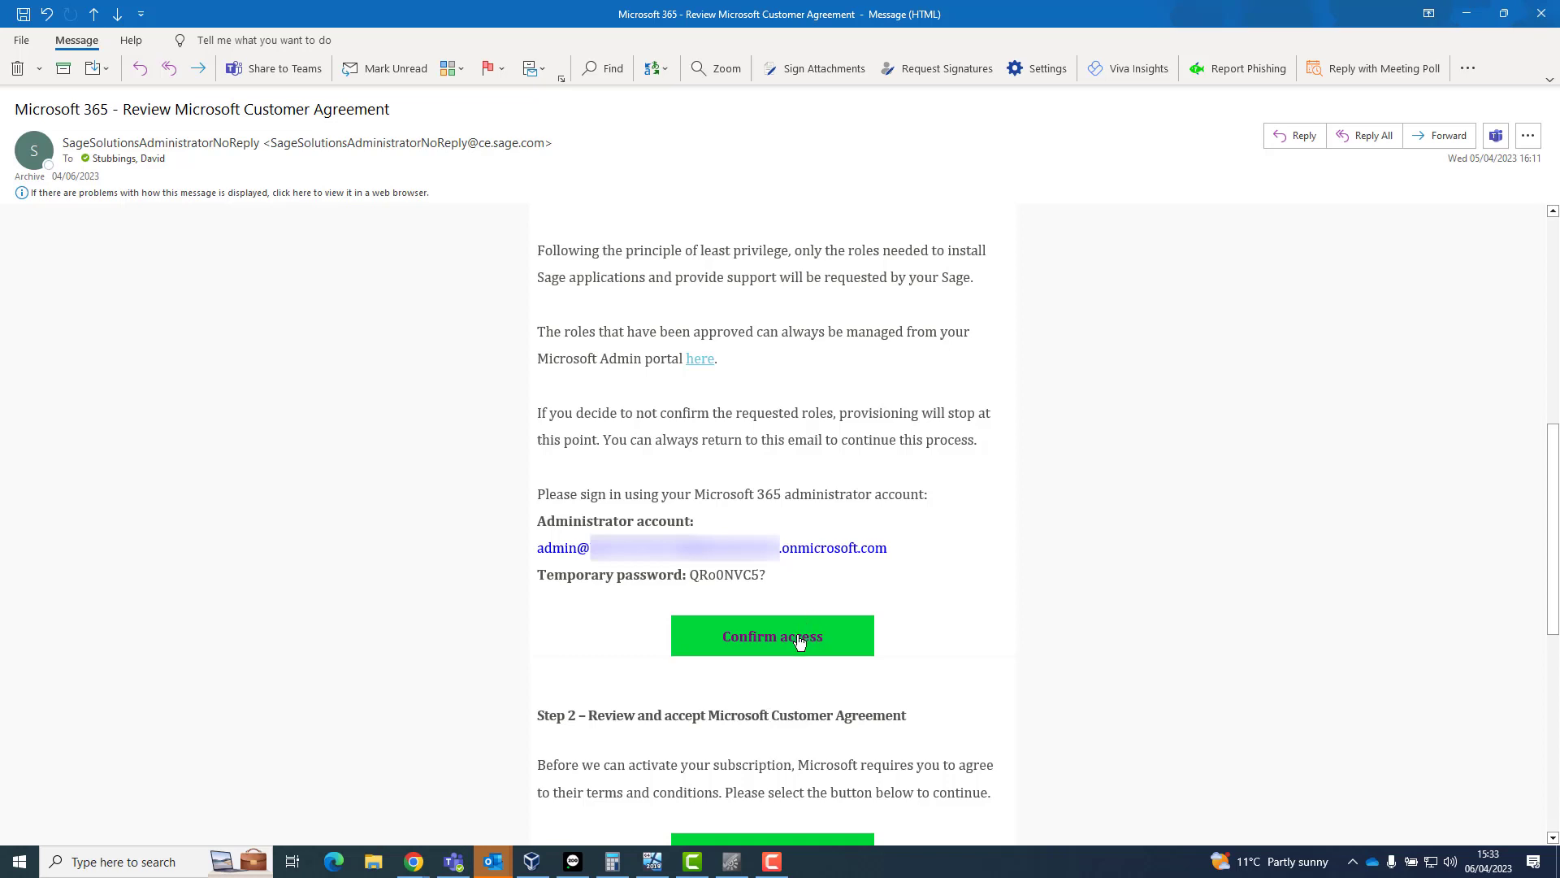
{"action": "mouse_move", "coordinate": [772, 638]}
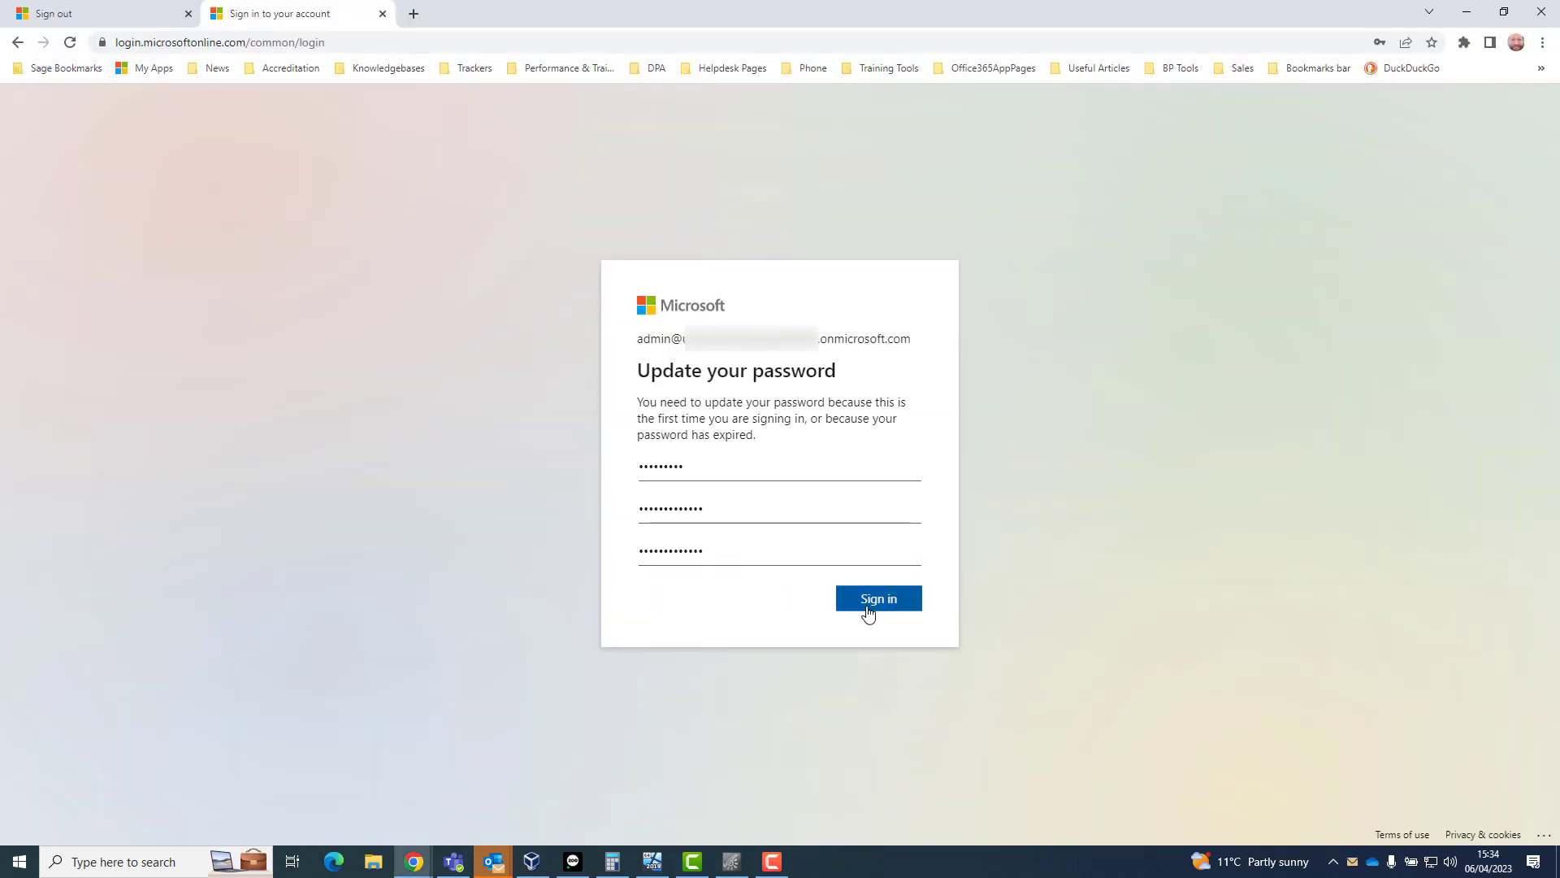
Step: Save the updated admin password, sign in, and open Sage (UK) Ltd.'s Approve partner roles request
{"action": "left_click", "coordinate": [878, 598]}
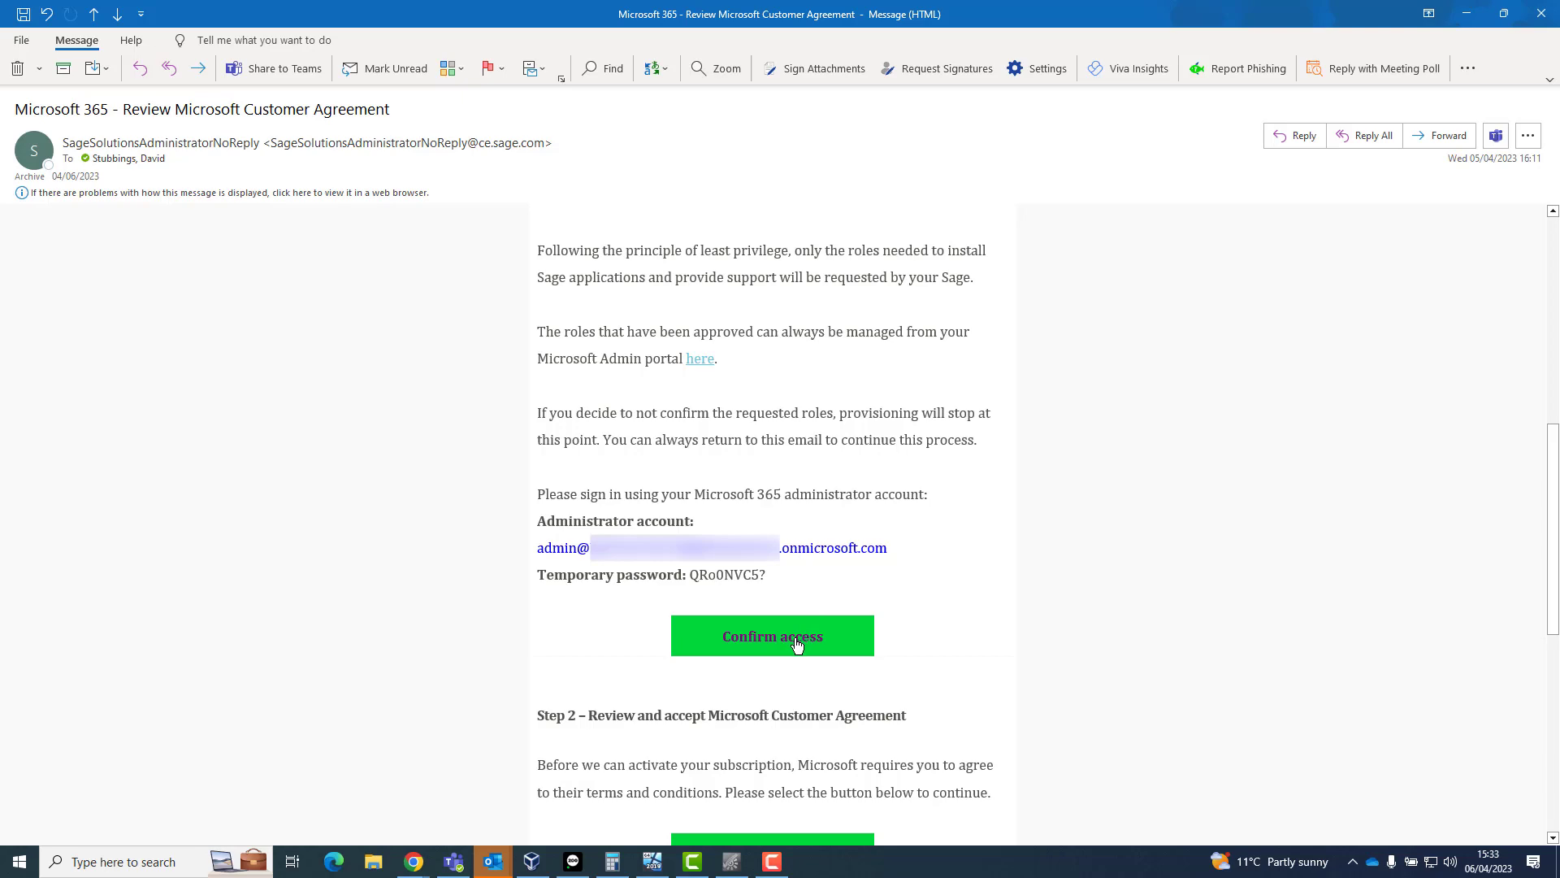
{"action": "mouse_move", "coordinate": [772, 635]}
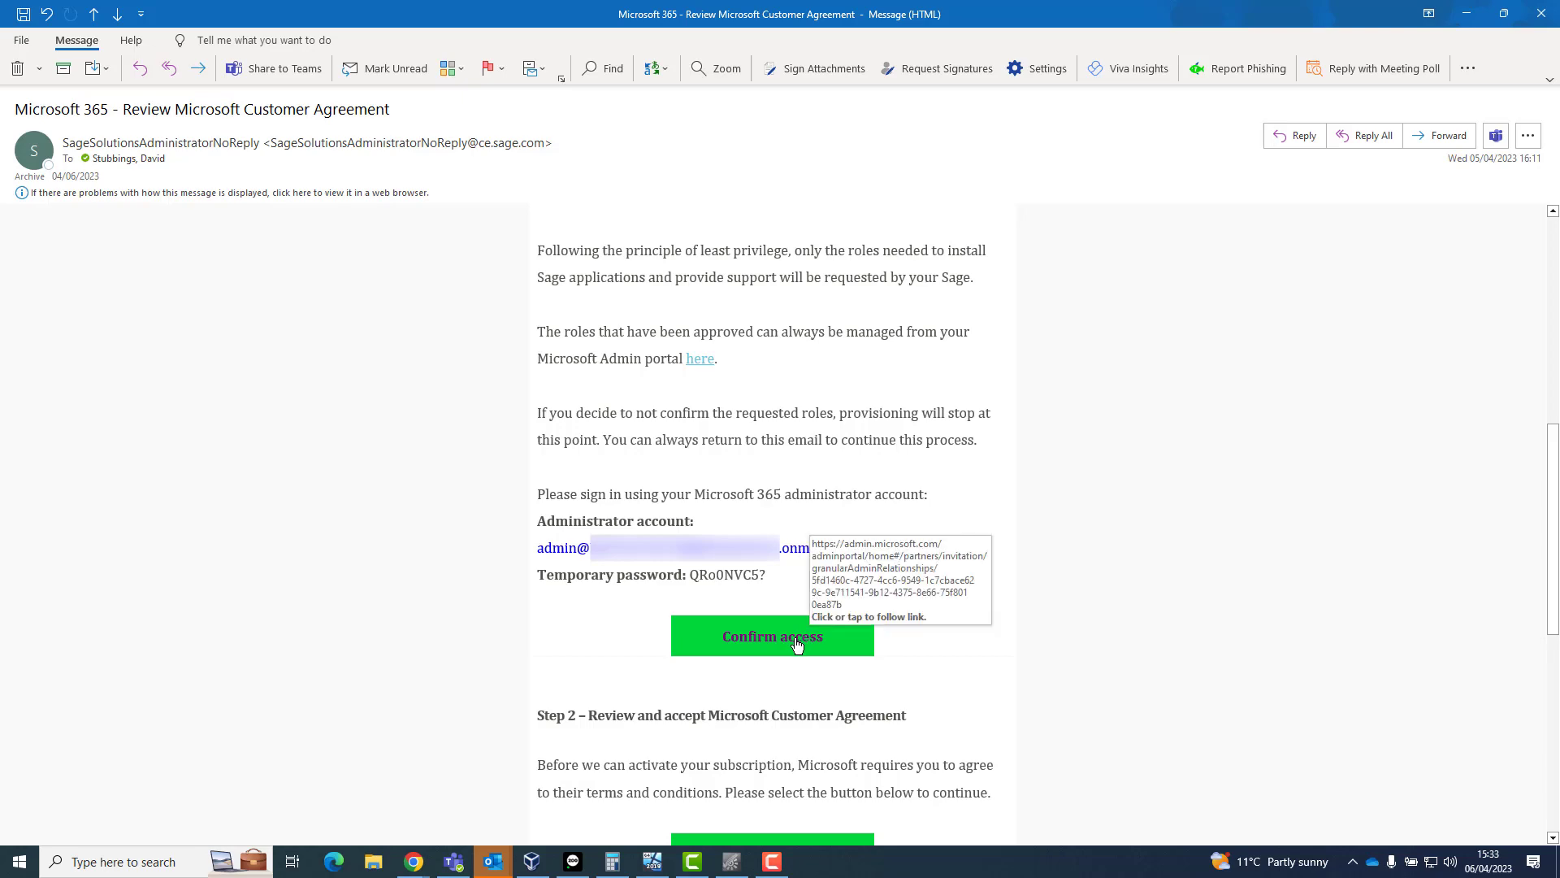
{"action": "left_click", "coordinate": [771, 637]}
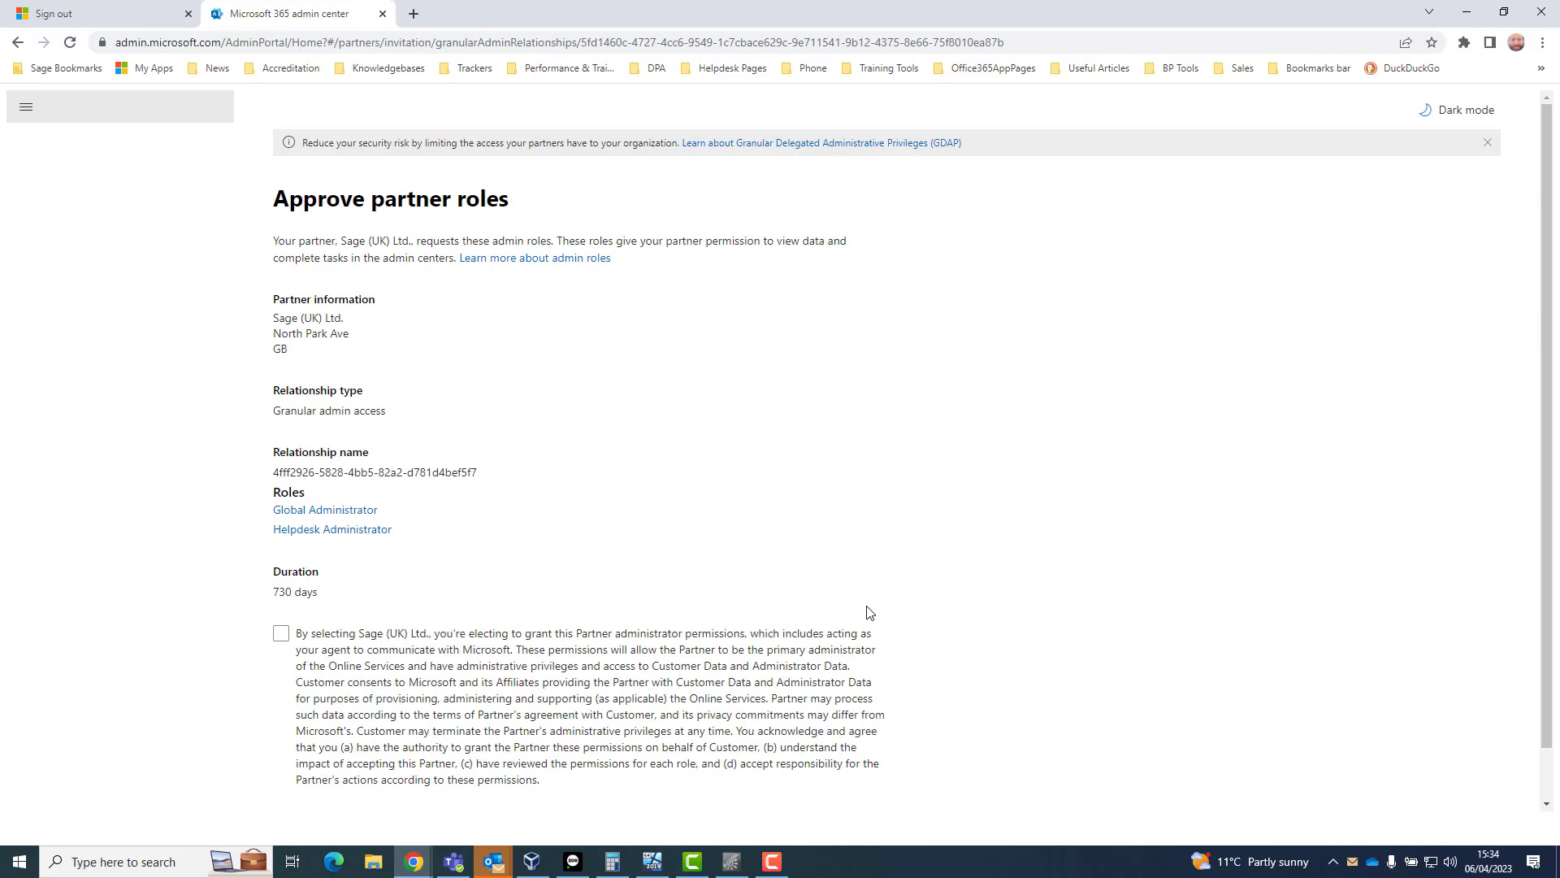
{"action": "mouse_move", "coordinate": [582, 500]}
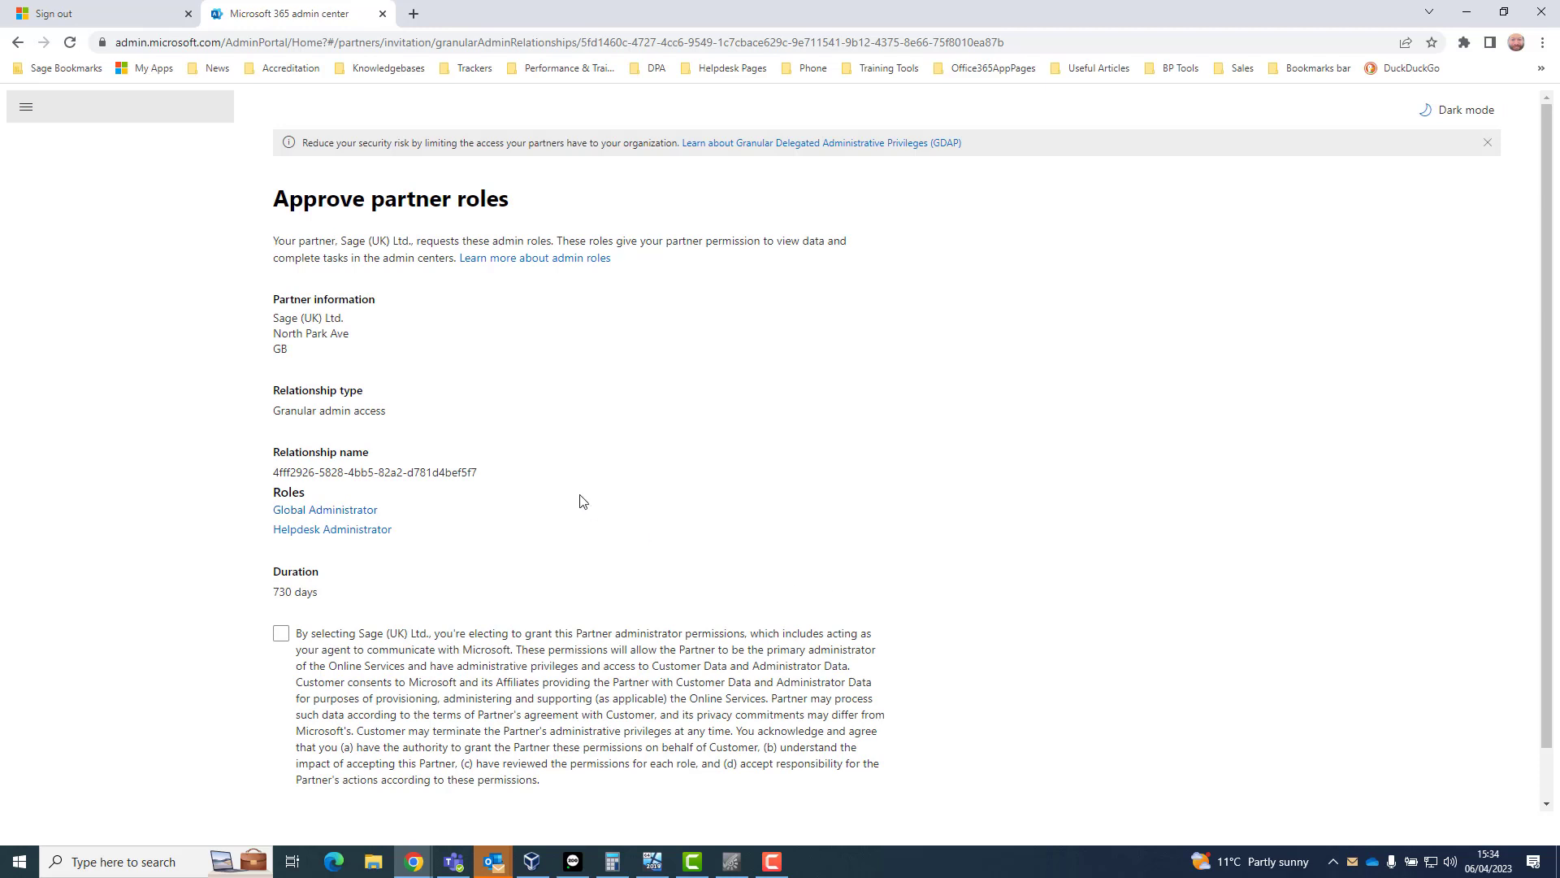
Step: Consent to the terms, approve all Sage (UK) Ltd. partner roles and confirm giving partner access
{"action": "scroll", "scroll_direction": "down", "scroll_amount": 3}
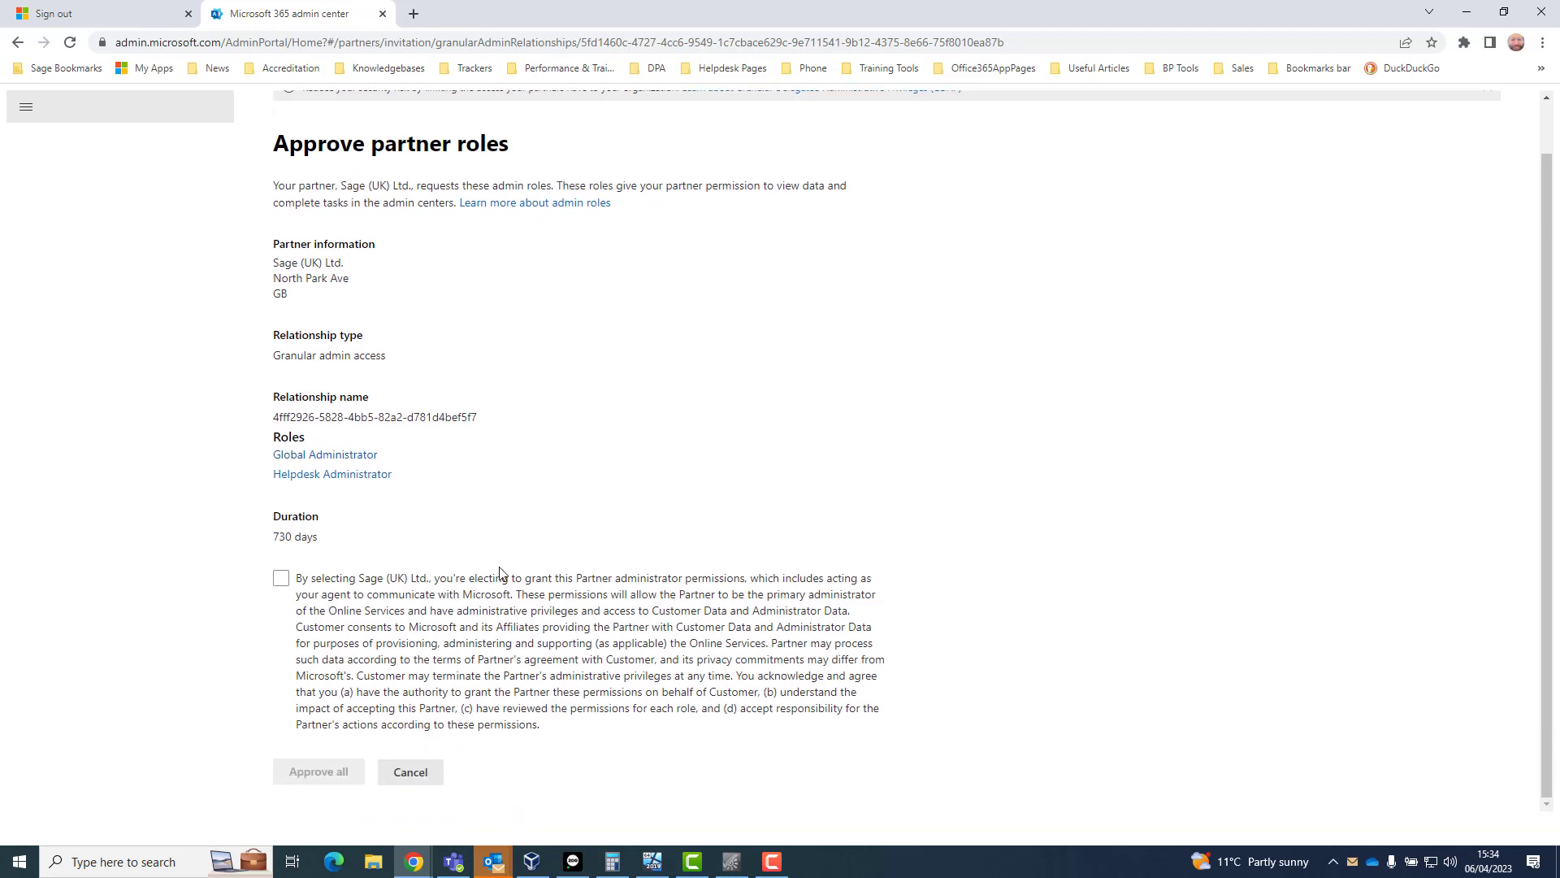
{"action": "left_click", "coordinate": [282, 577]}
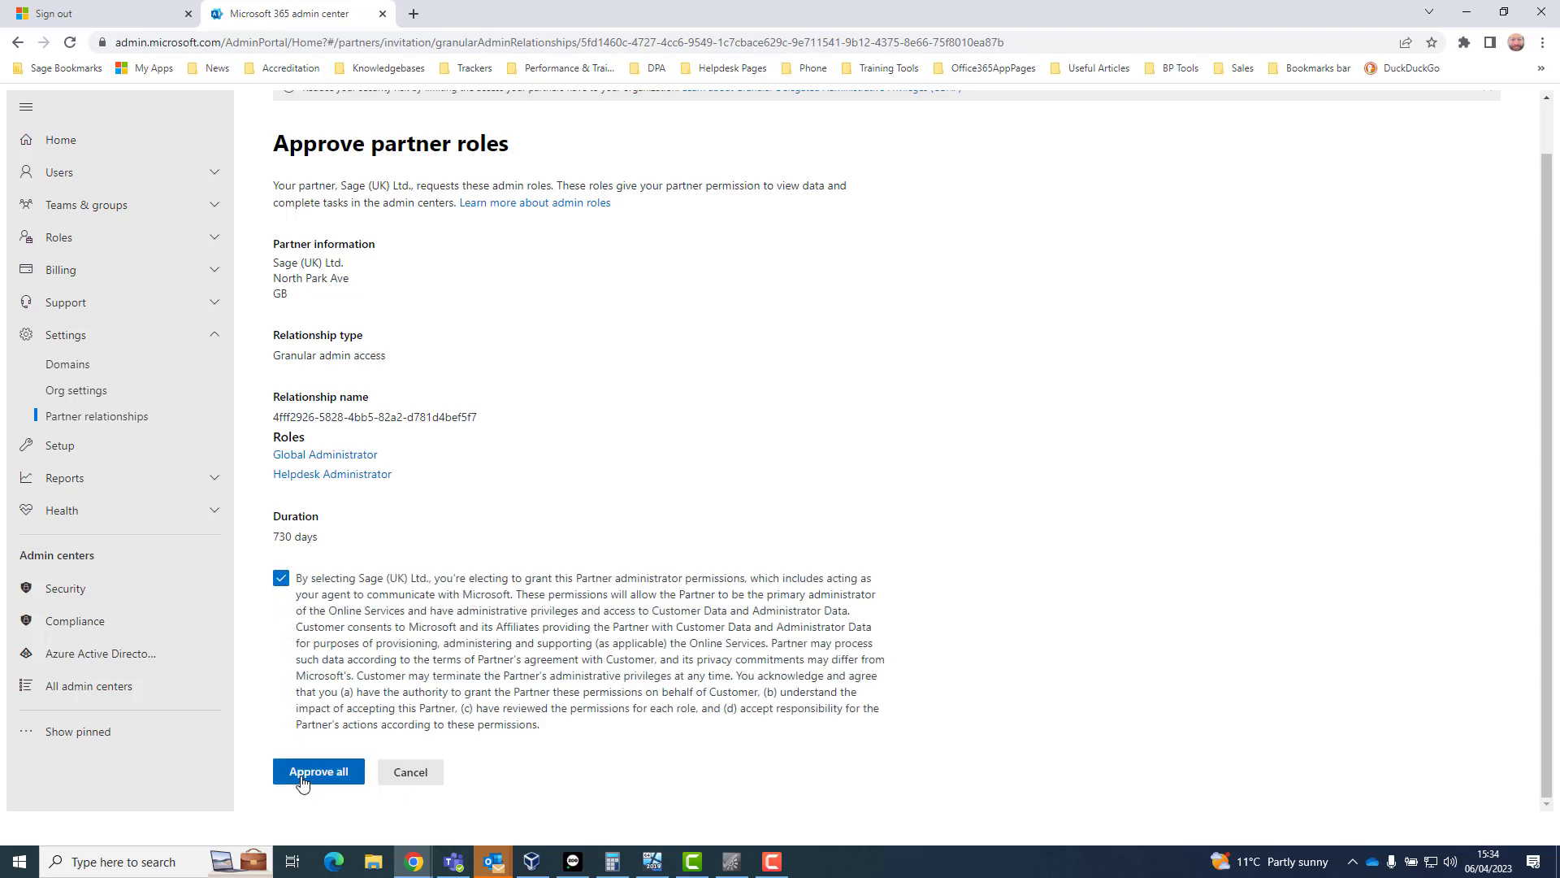
{"action": "left_click", "coordinate": [318, 771]}
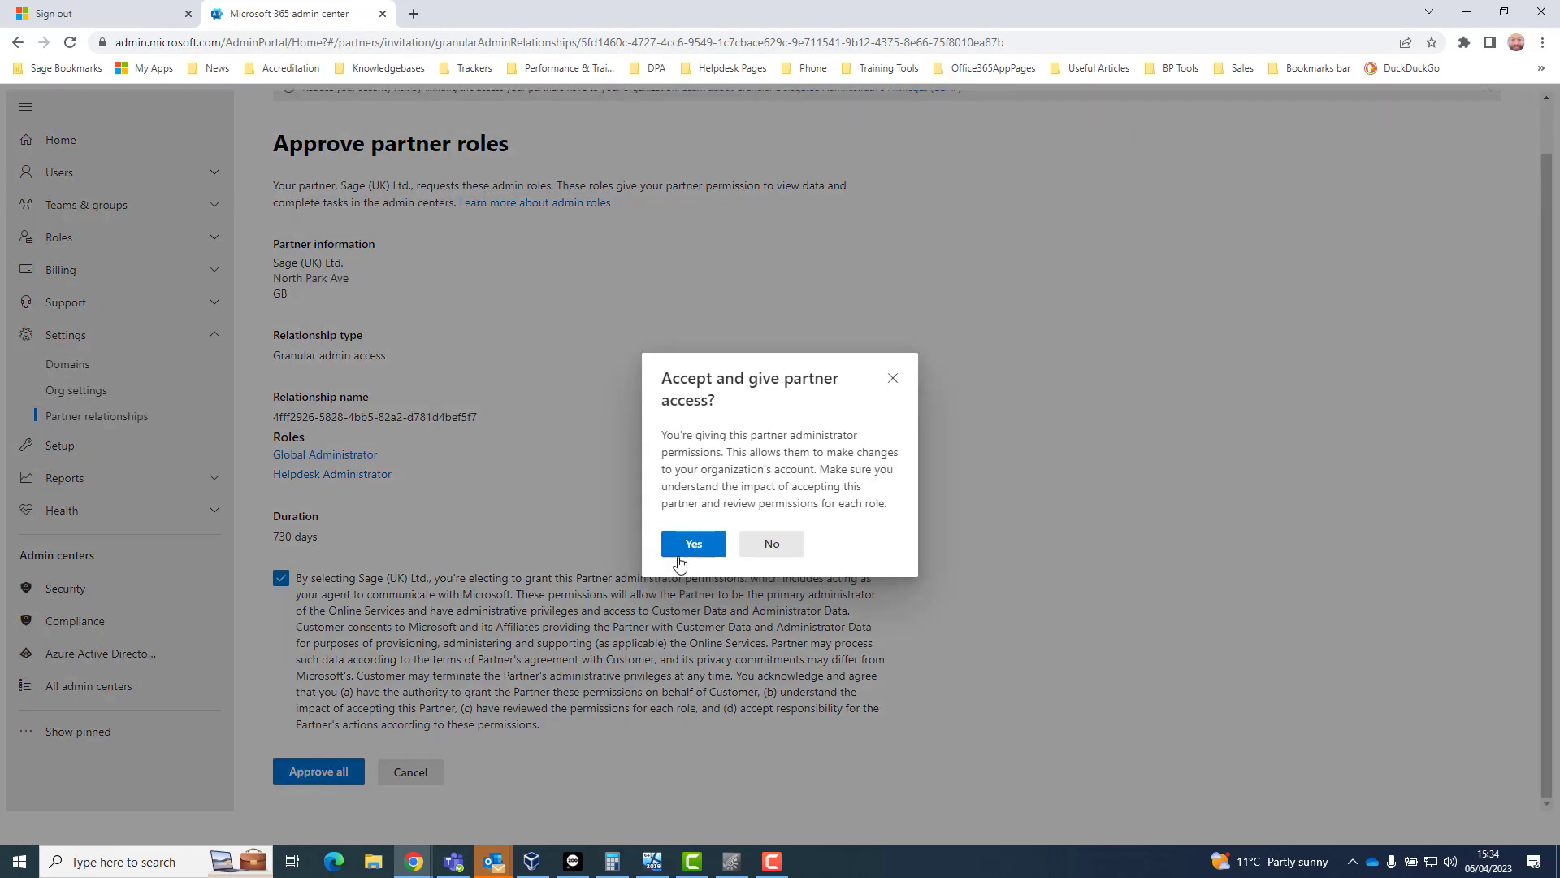
{"action": "left_click", "coordinate": [693, 544]}
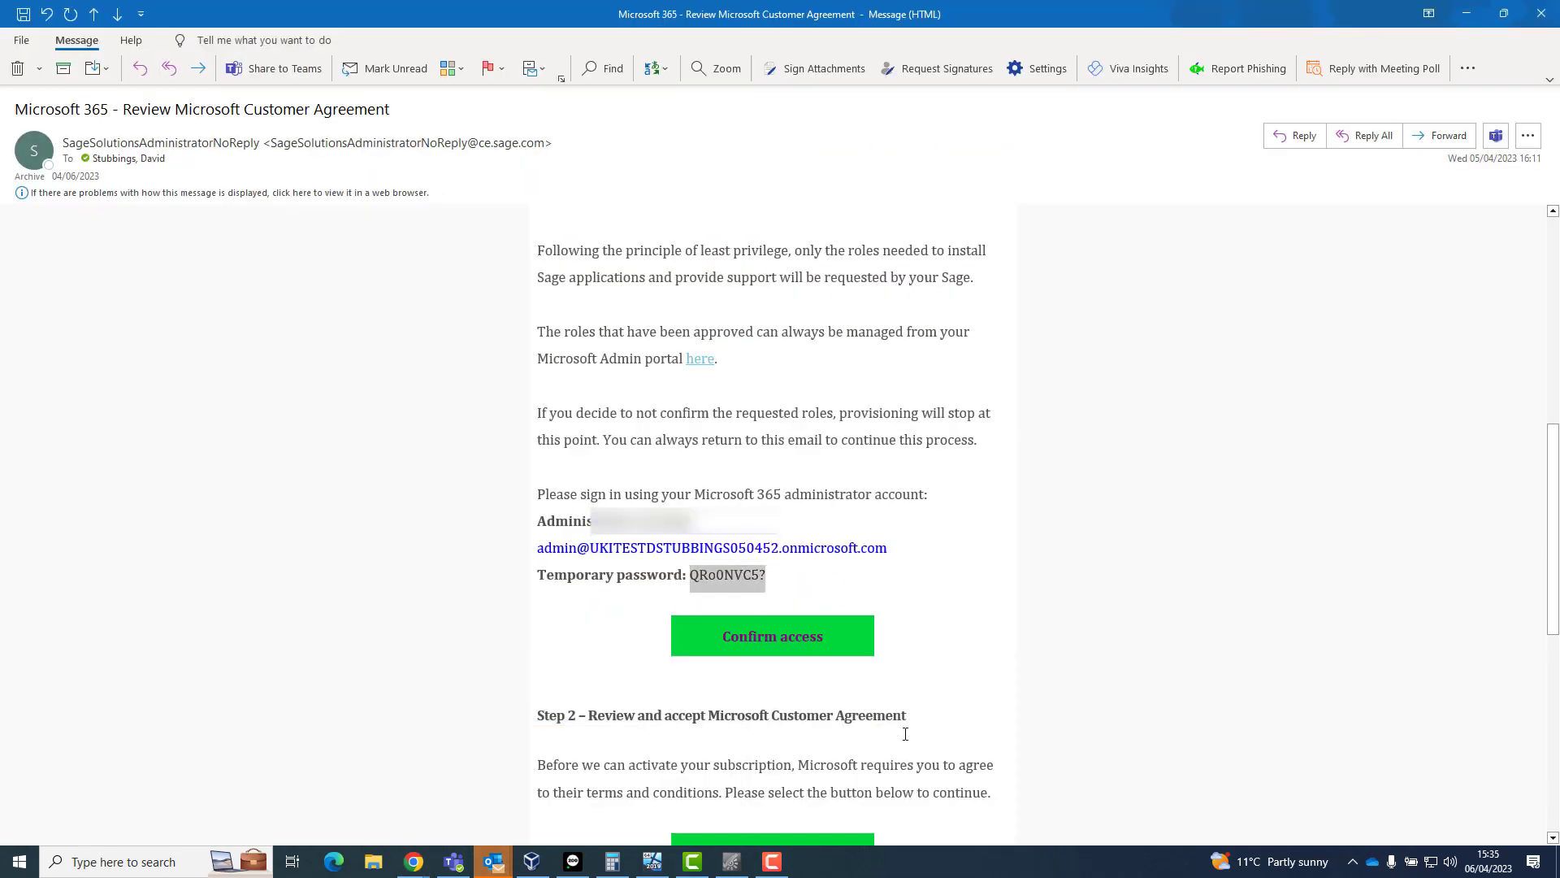
Step: From the email's Review agreement link, agree to the Microsoft Customer Agreement and confirm submission
{"action": "scroll", "scroll_direction": "down", "scroll_amount": 3}
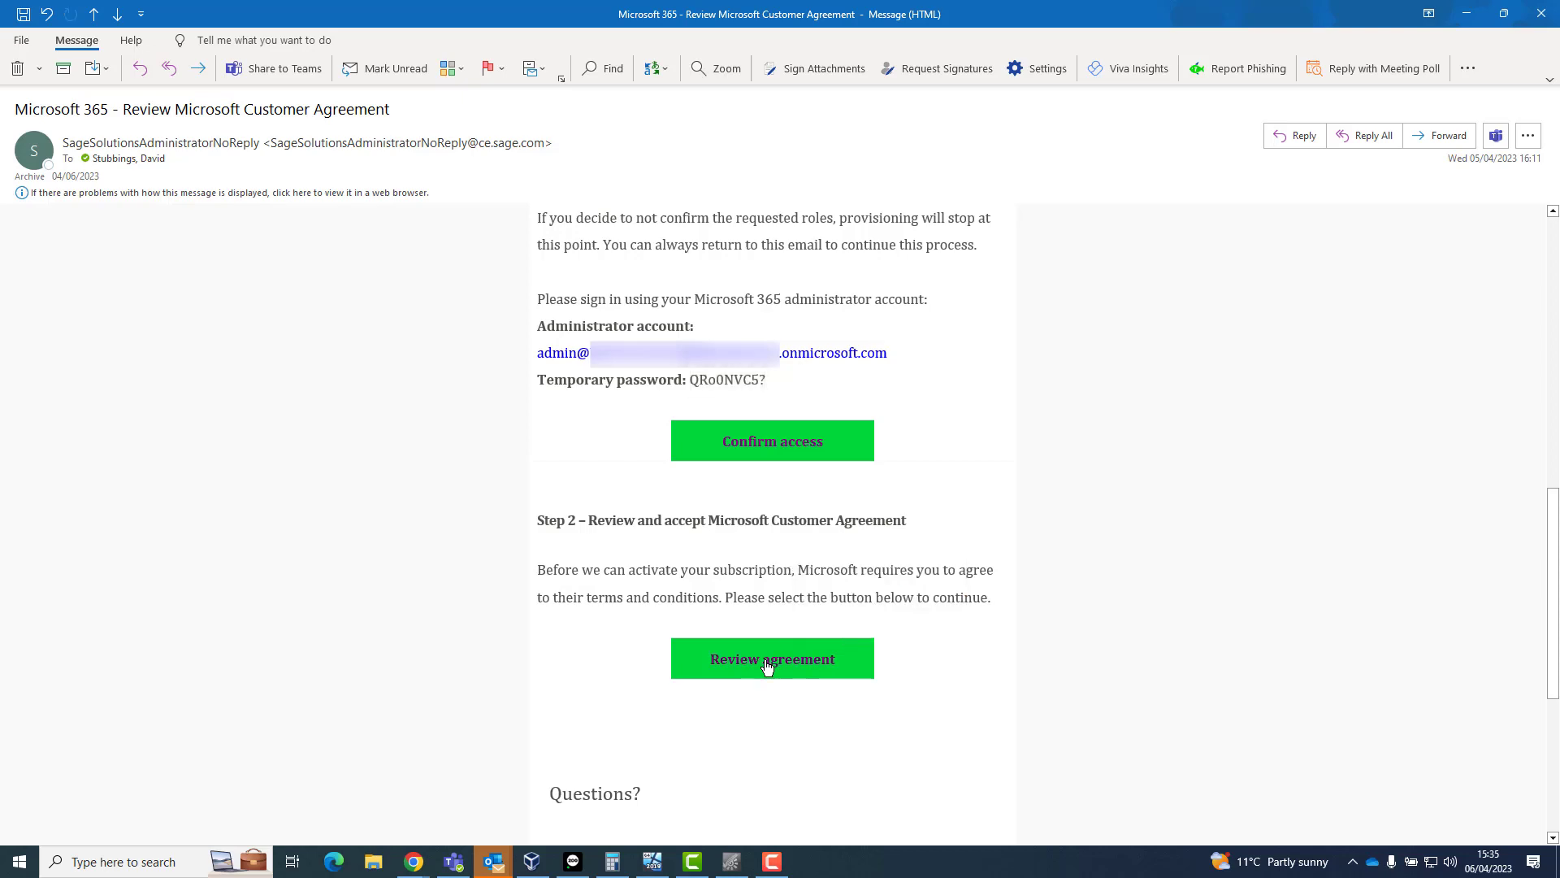
{"action": "left_click", "coordinate": [771, 658]}
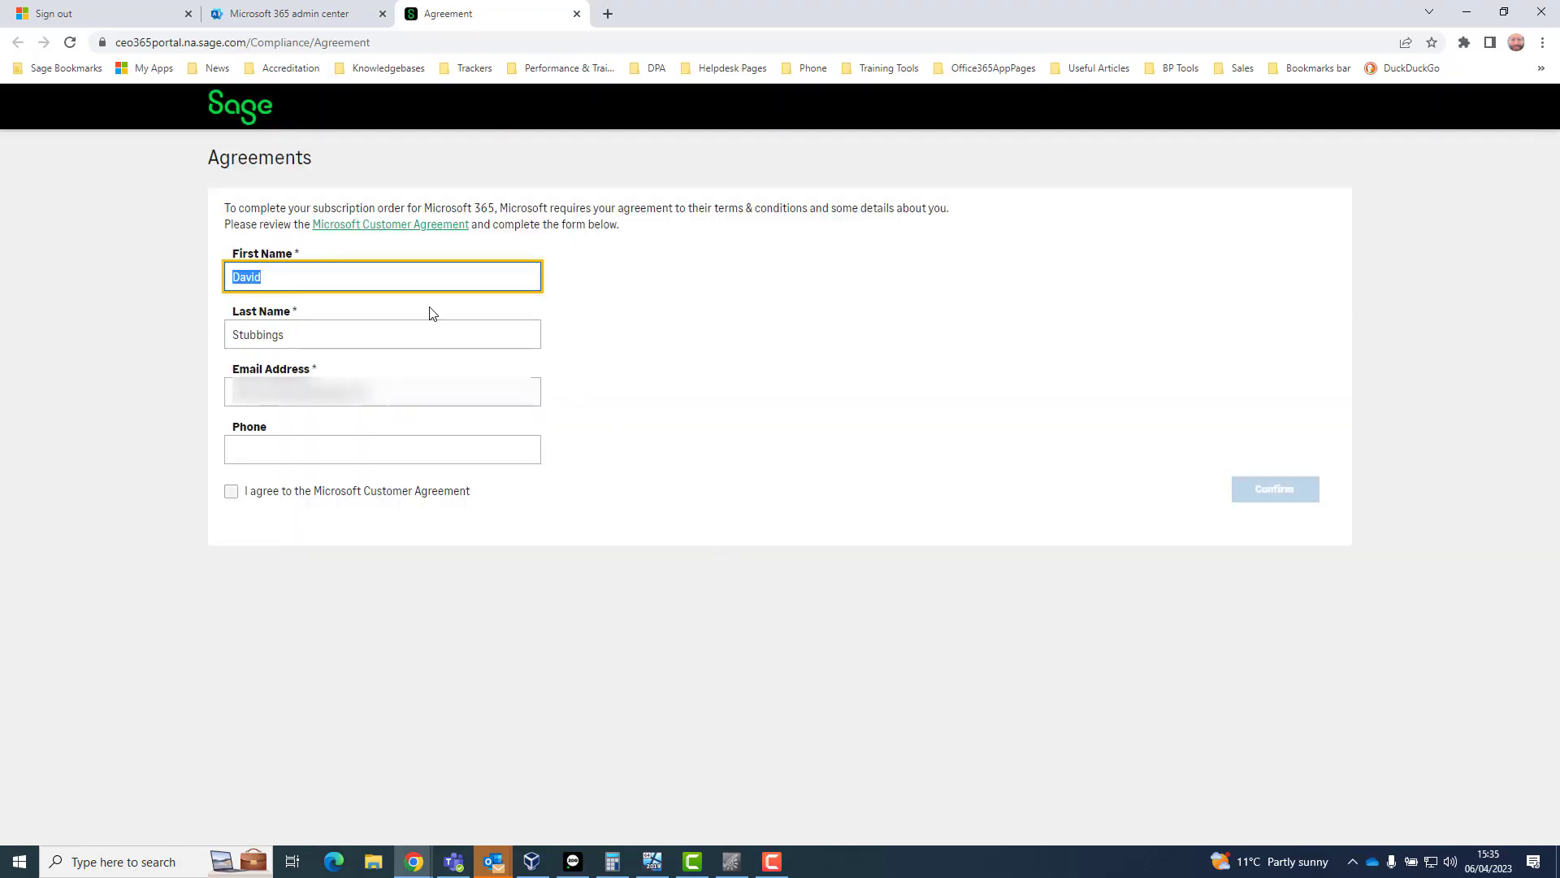
{"action": "left_click", "coordinate": [231, 490]}
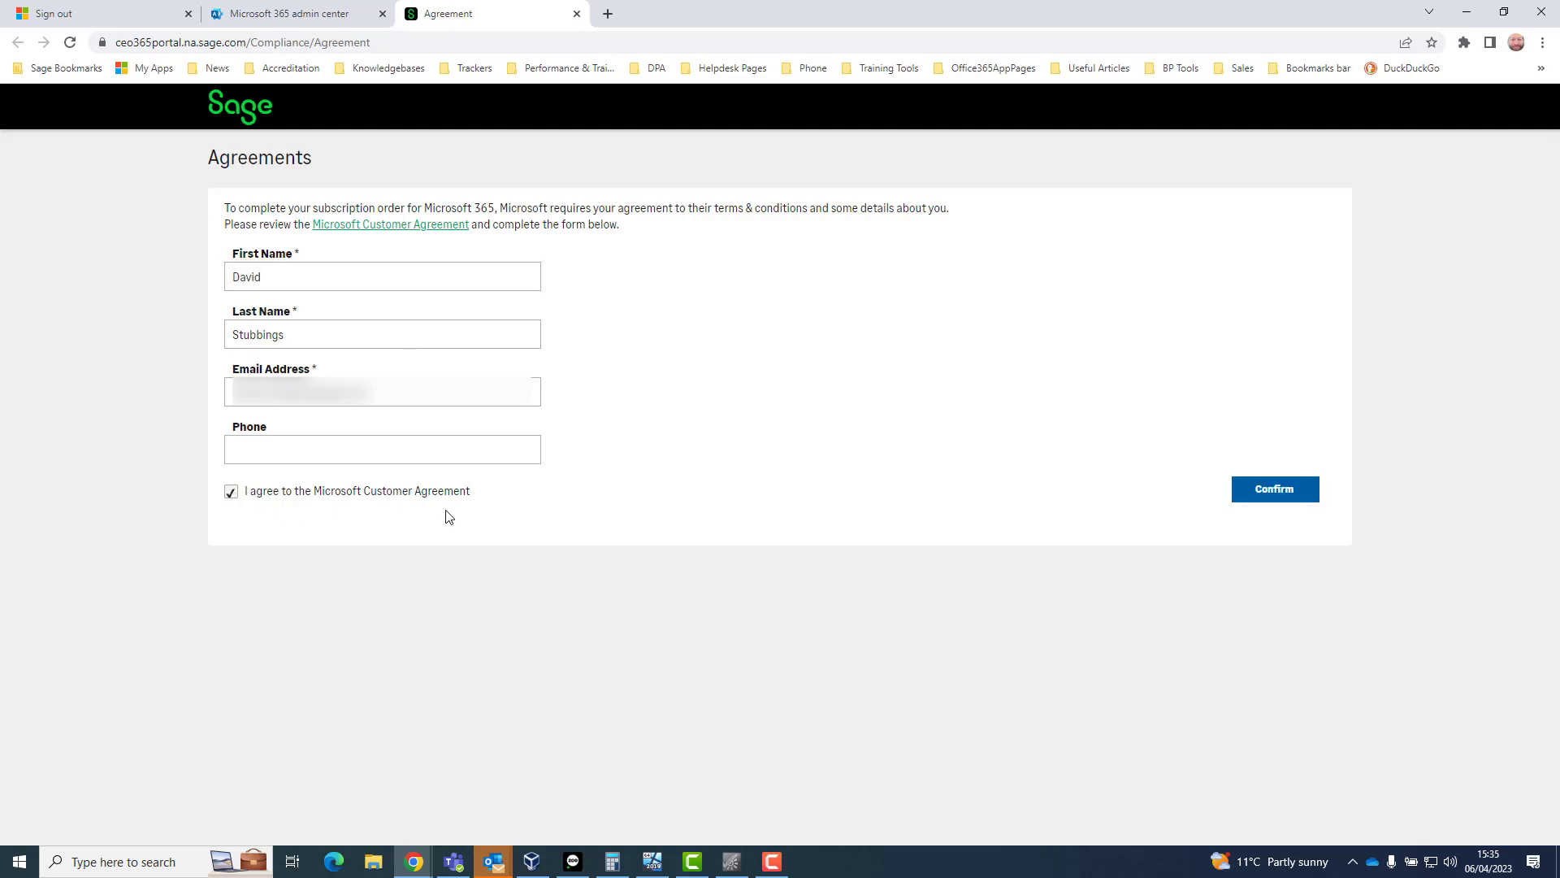
{"action": "left_click", "coordinate": [1275, 488]}
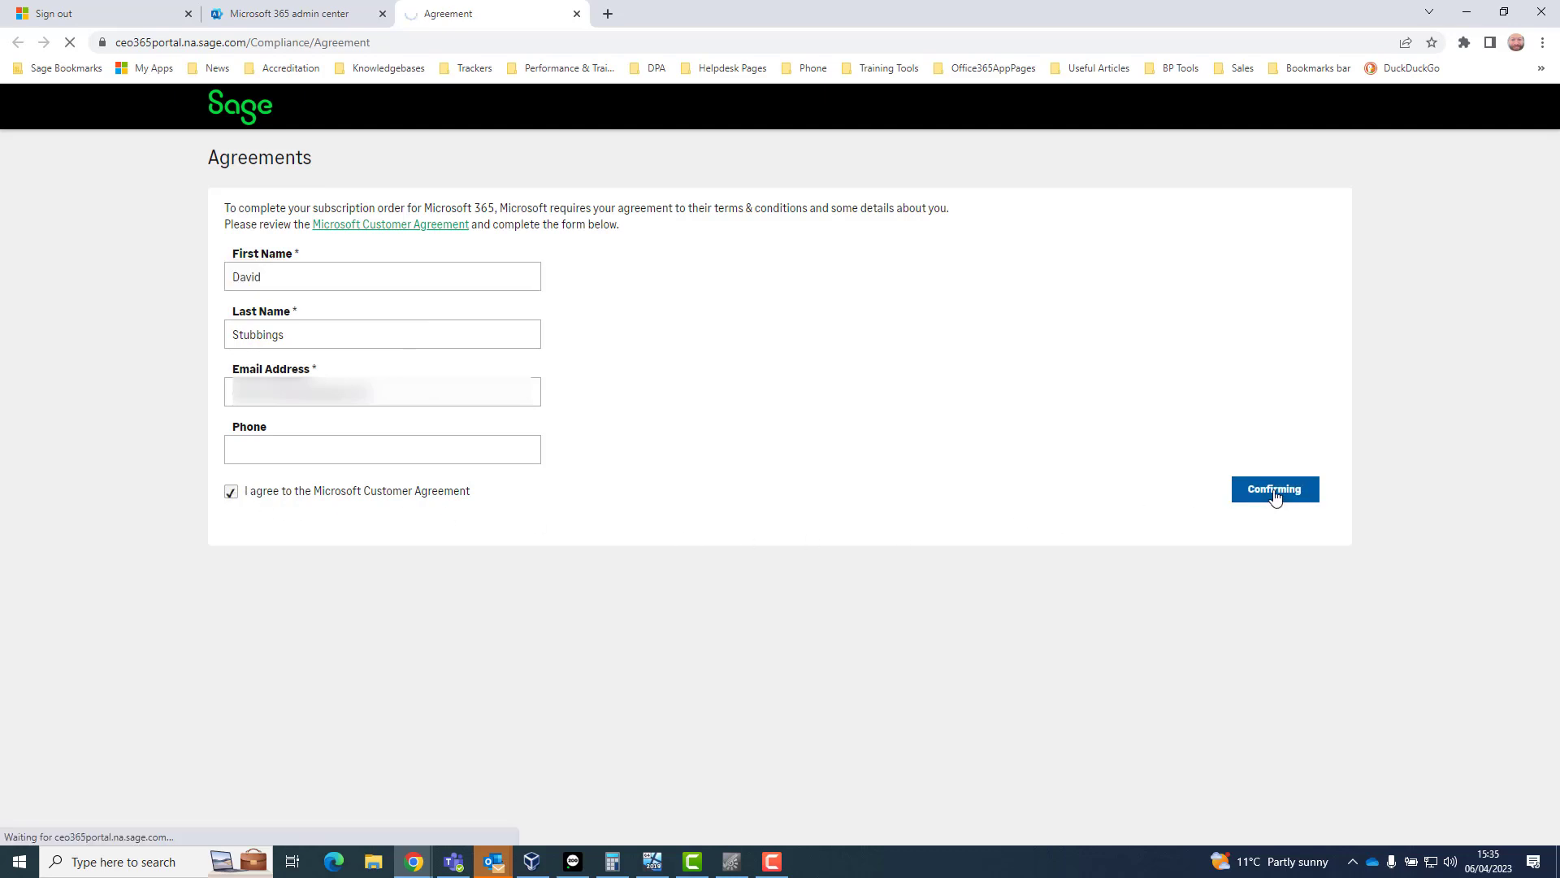
{"action": "left_click", "coordinate": [1275, 489]}
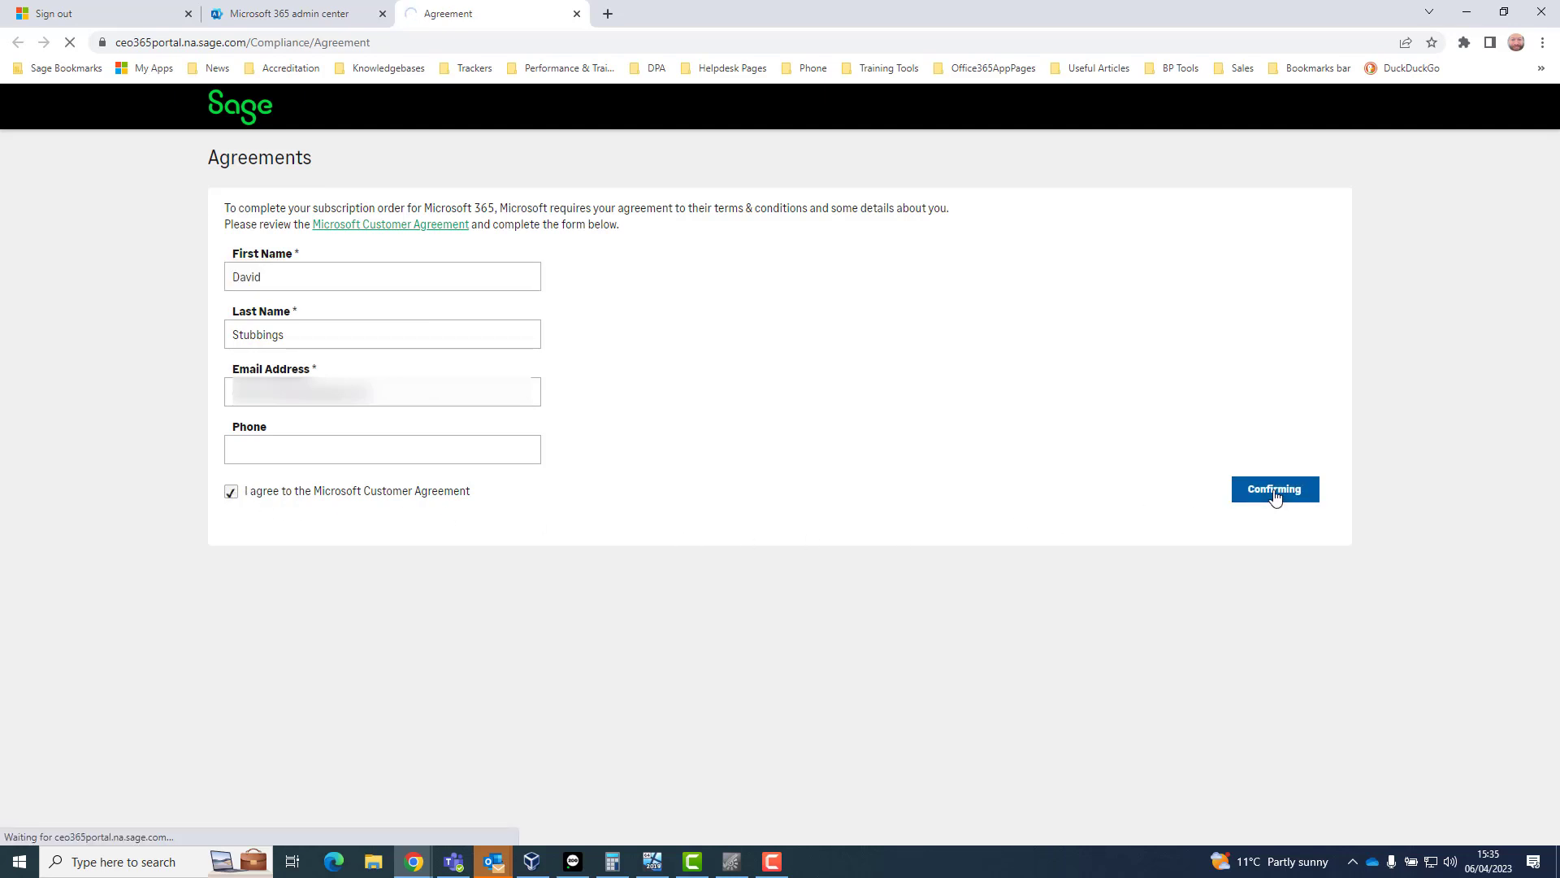
{"action": "left_click", "coordinate": [1275, 489]}
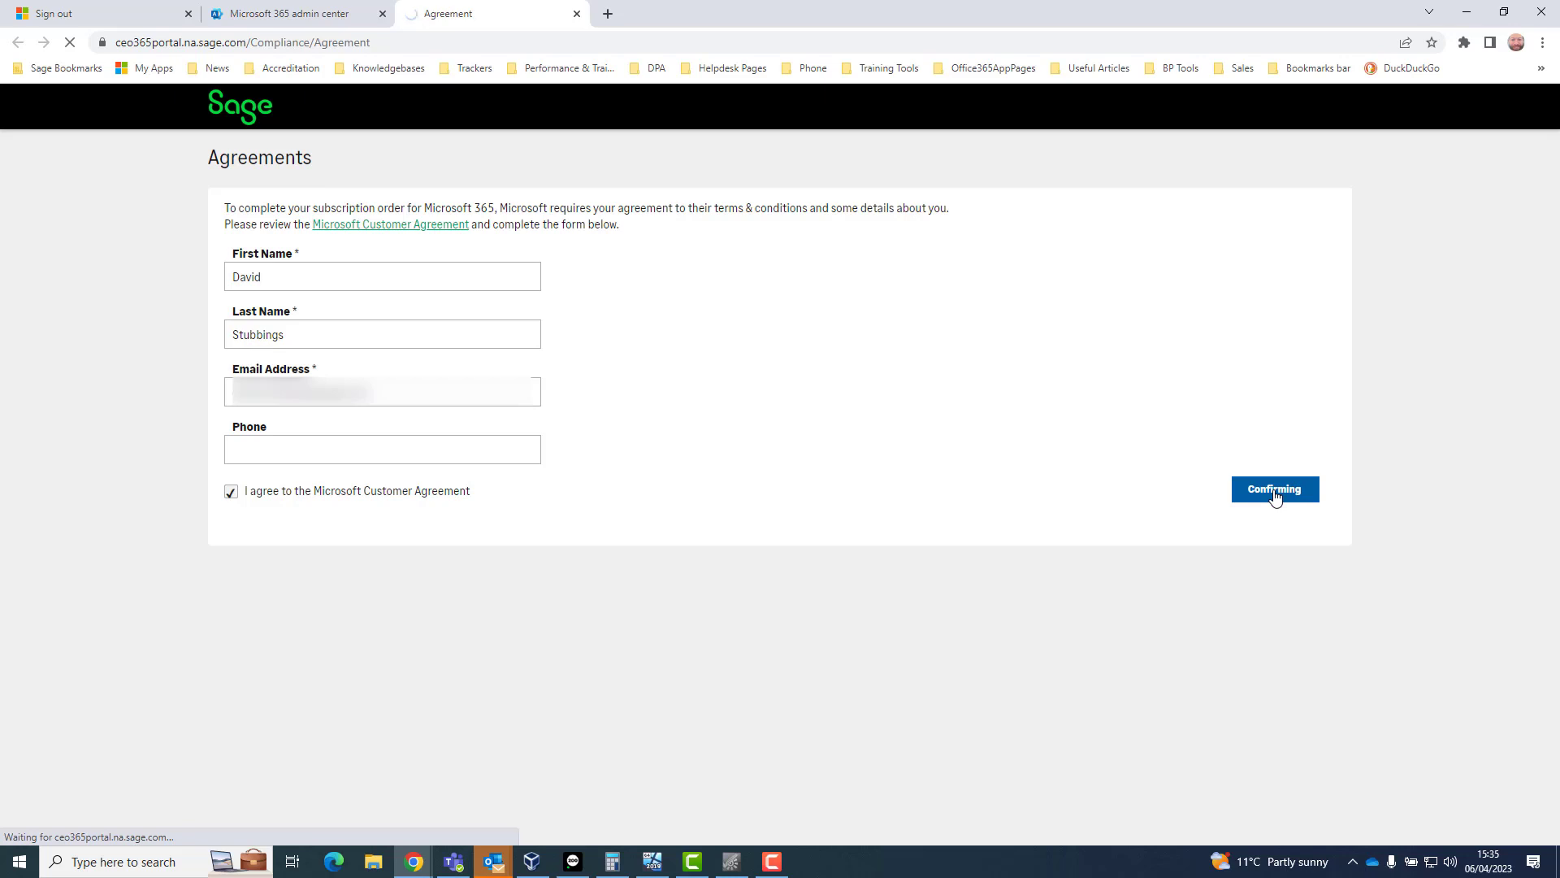
{"action": "left_click", "coordinate": [1275, 489]}
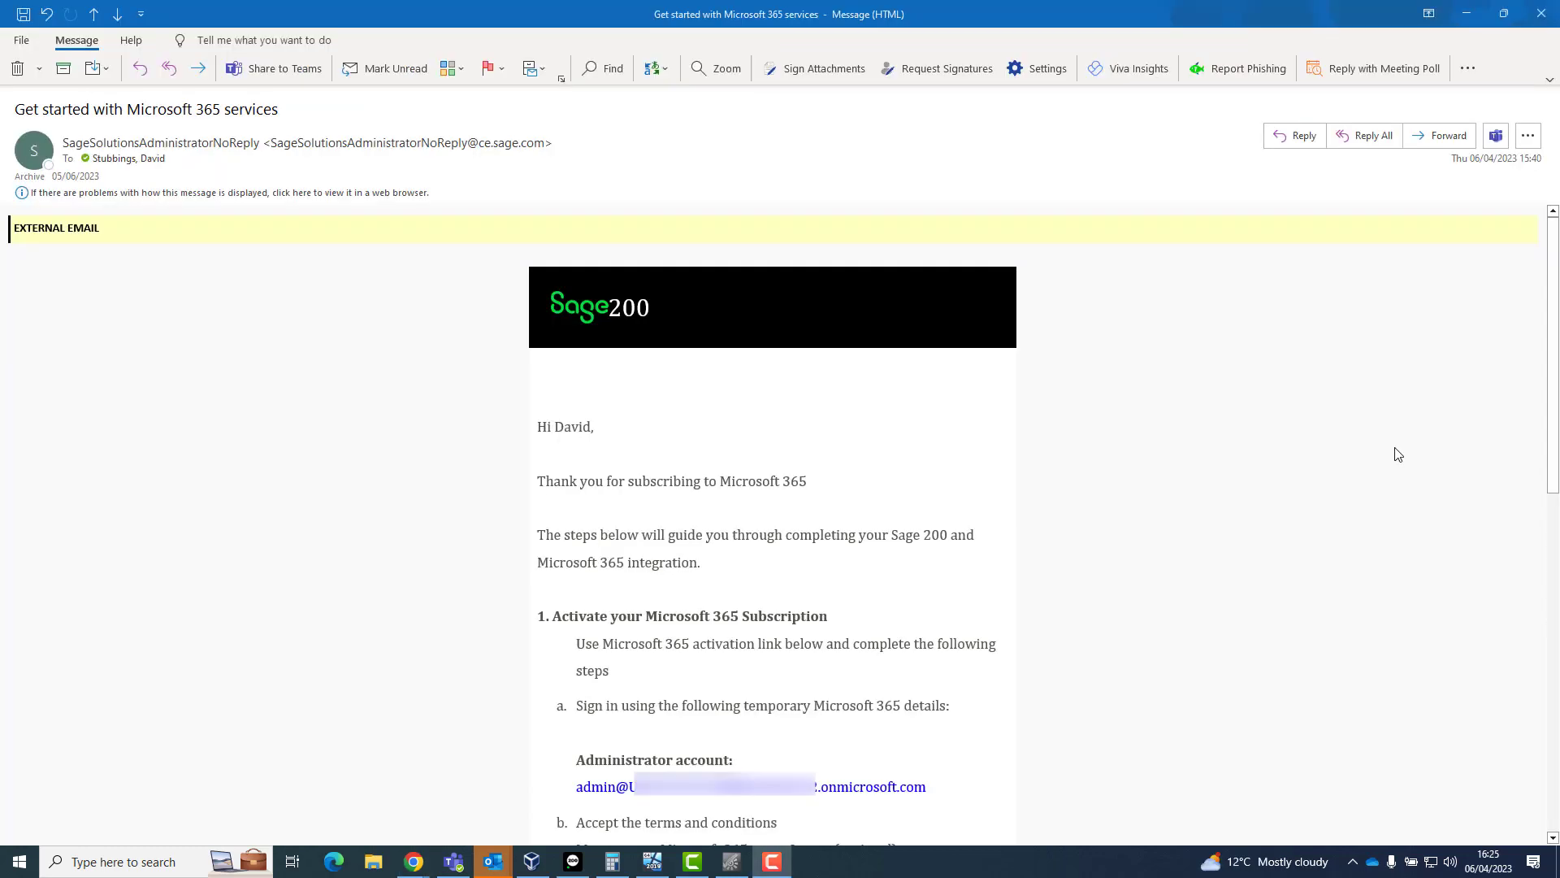
{"action": "mouse_move", "coordinate": [1401, 453]}
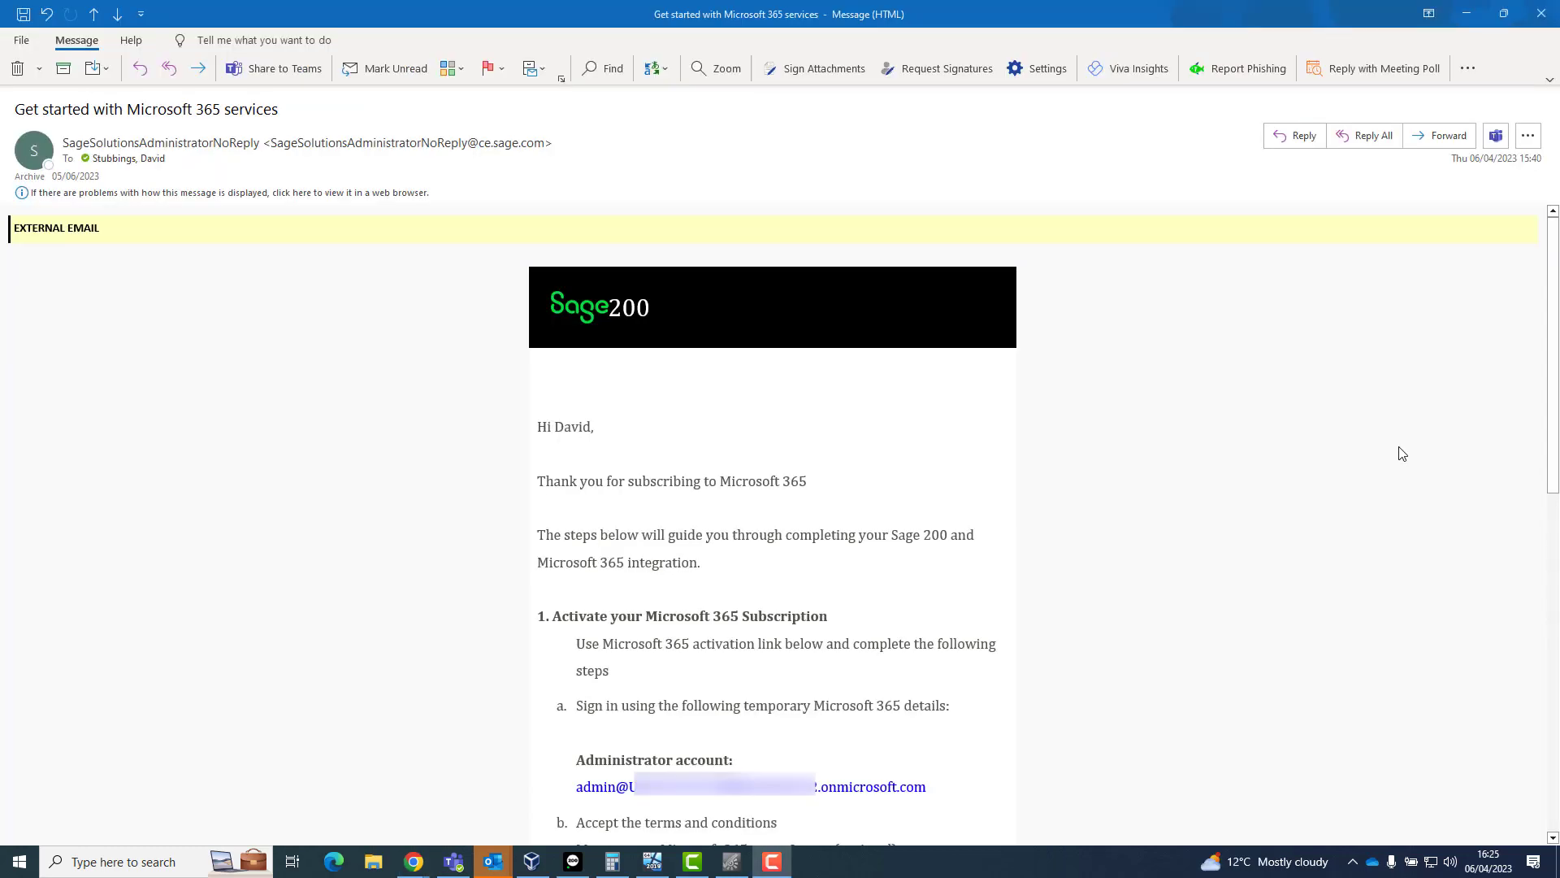
Step: Via Get Started, consent on behalf of the organisation and accept Sage Business Center's requested permissions
{"action": "scroll", "scroll_direction": "down", "scroll_amount": 3}
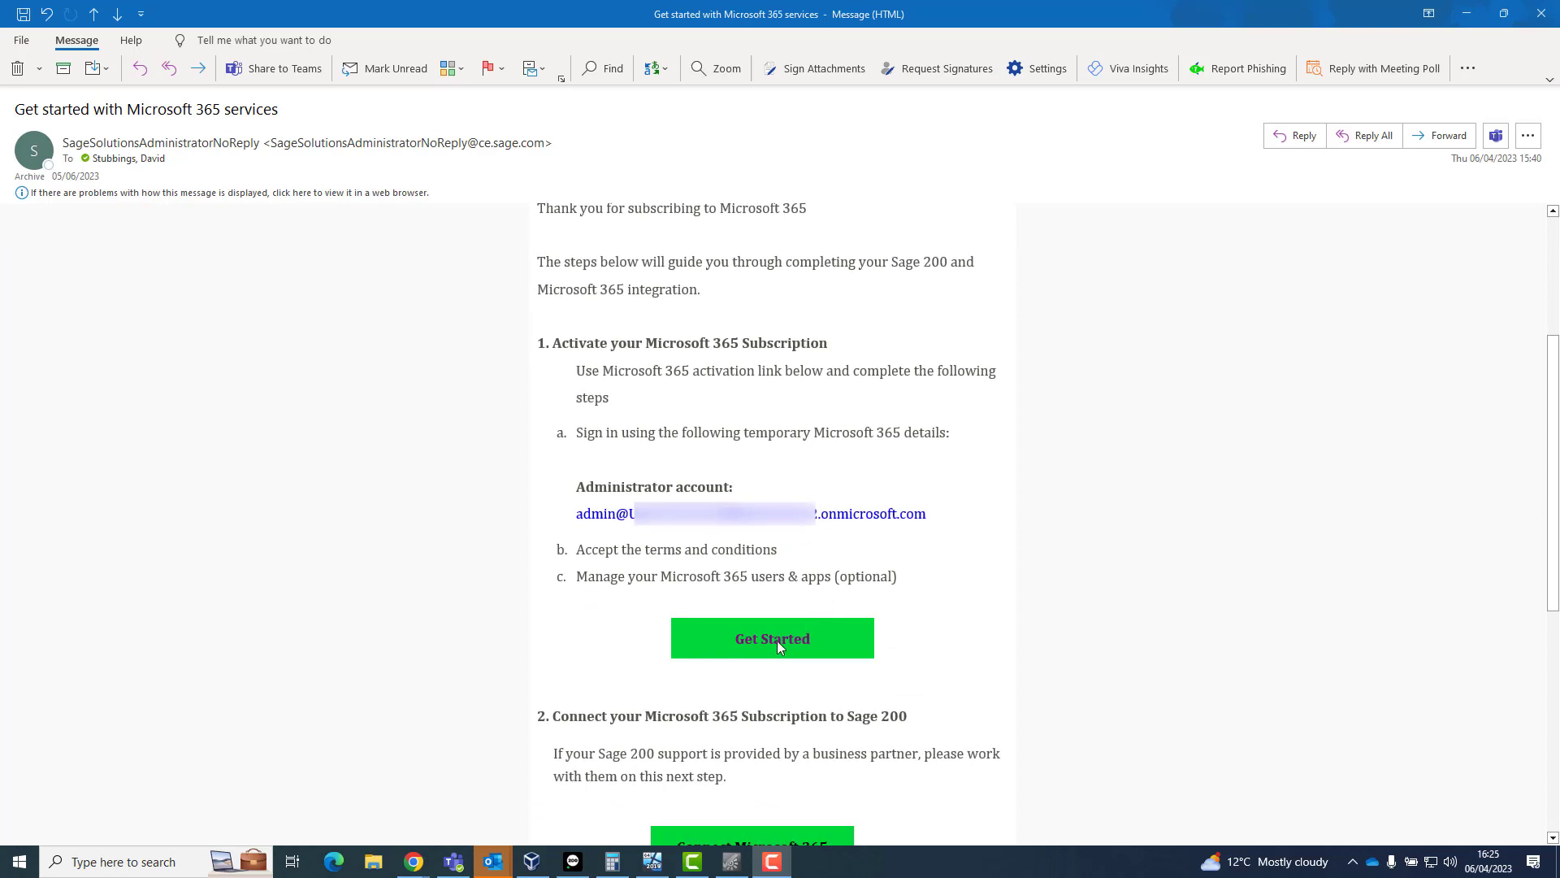
{"action": "left_click", "coordinate": [771, 637]}
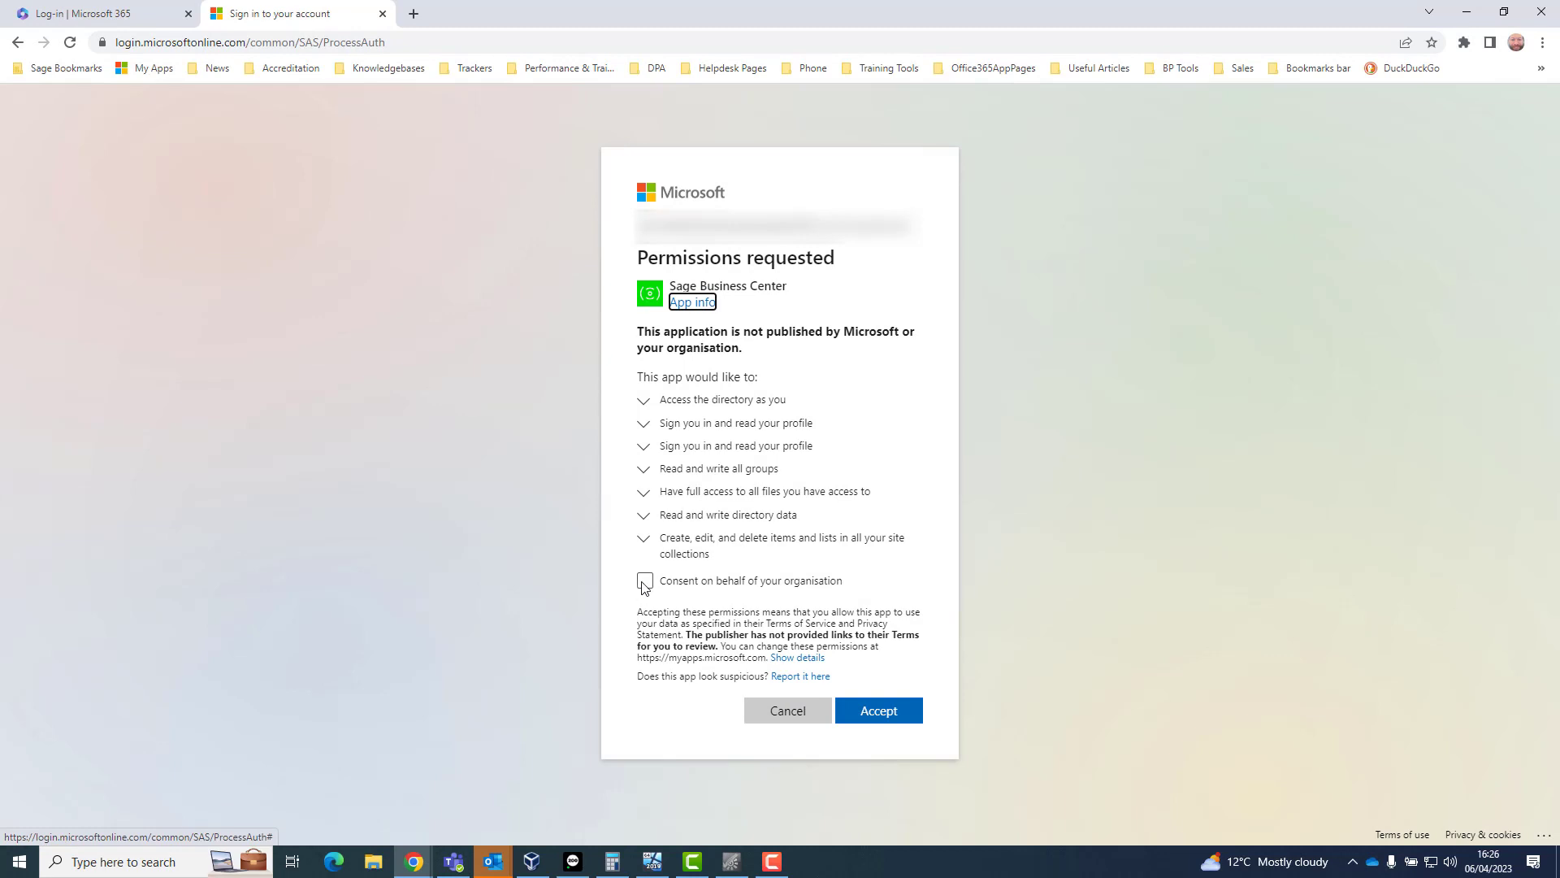
{"action": "left_click", "coordinate": [644, 581]}
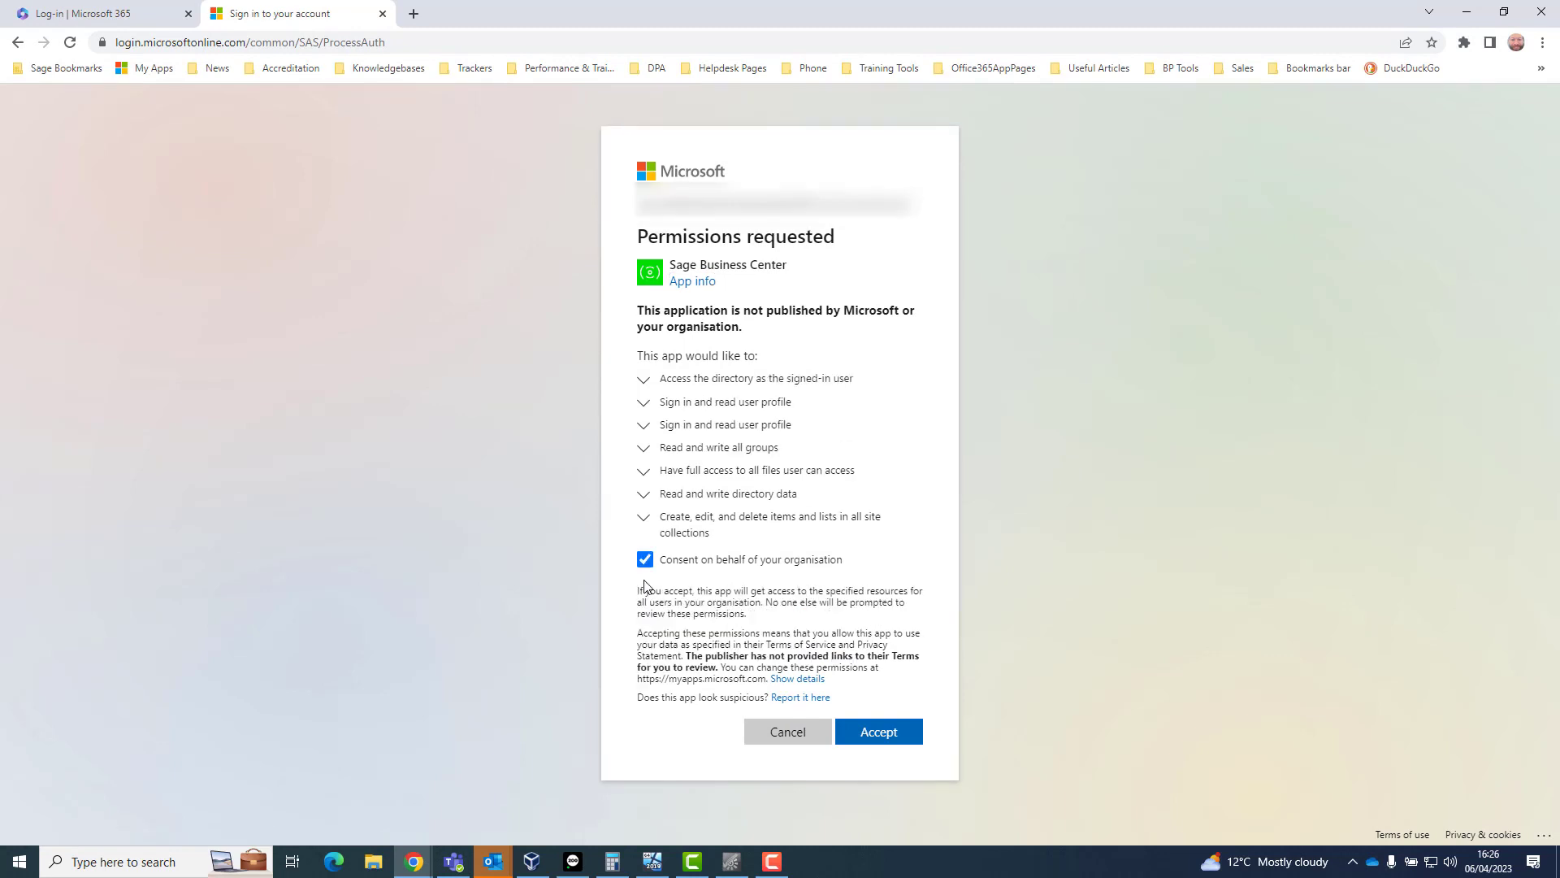
{"action": "mouse_move", "coordinate": [878, 732]}
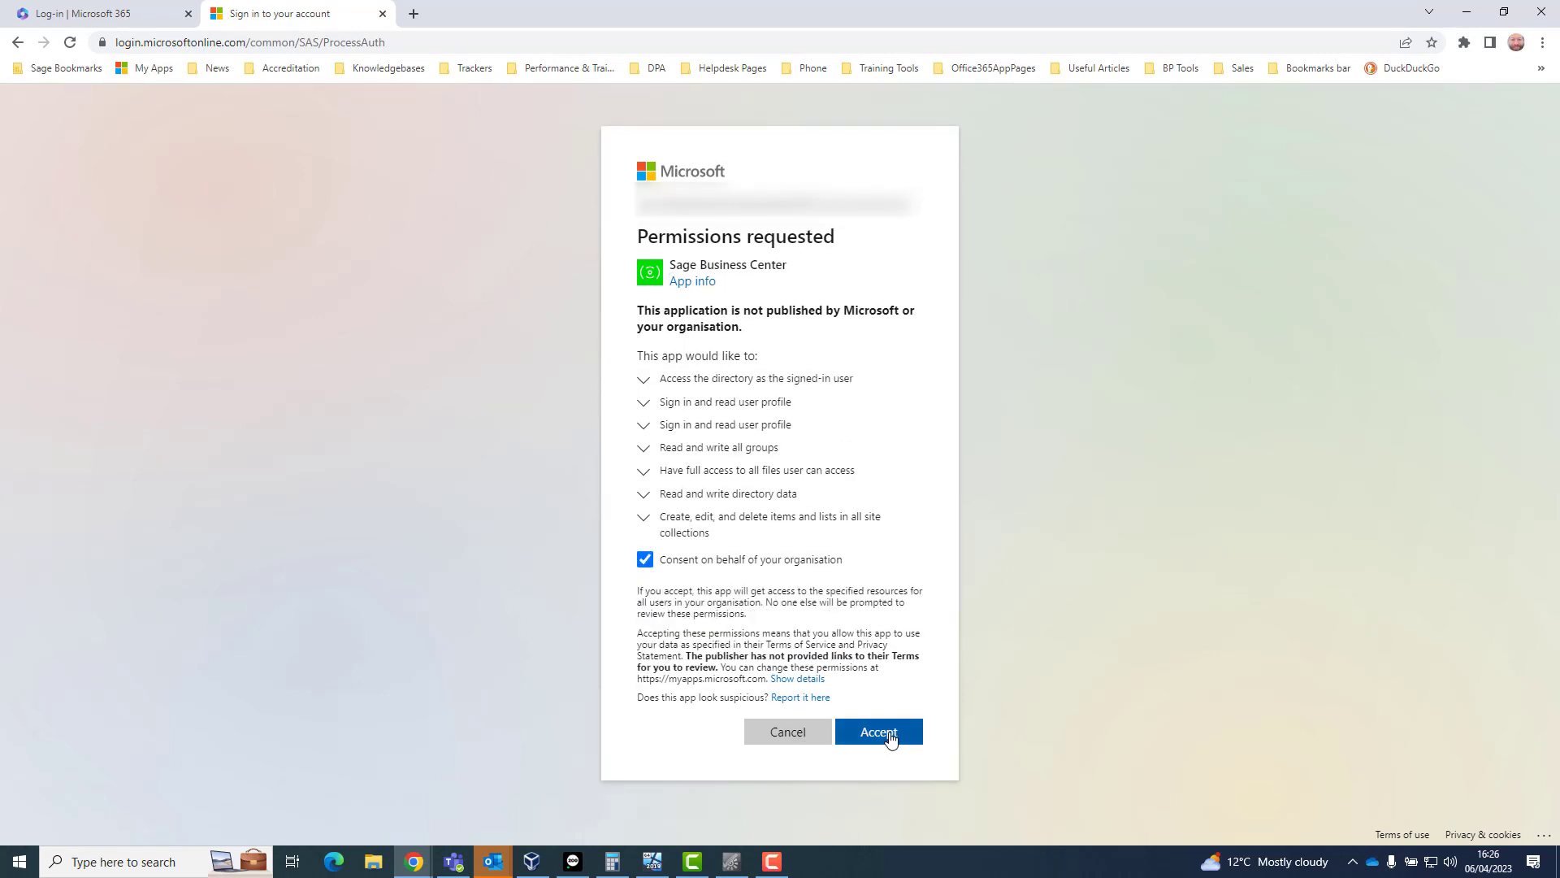
{"action": "left_click", "coordinate": [878, 732]}
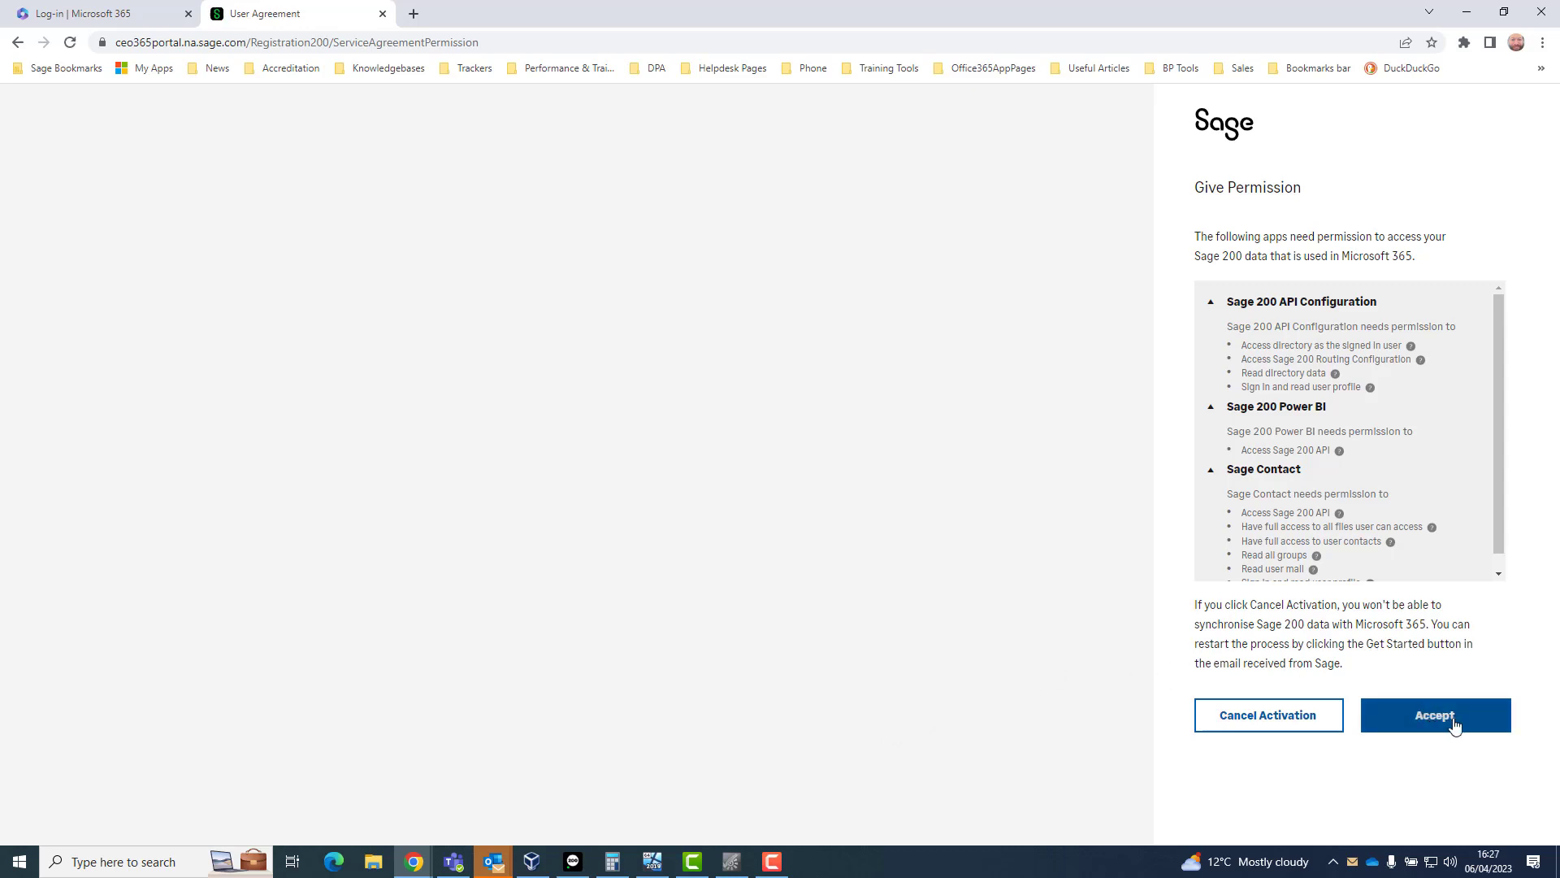
Step: Accept the Sage 200 apps' data access and wait for the Business Centre home to load
{"action": "left_click", "coordinate": [1434, 715]}
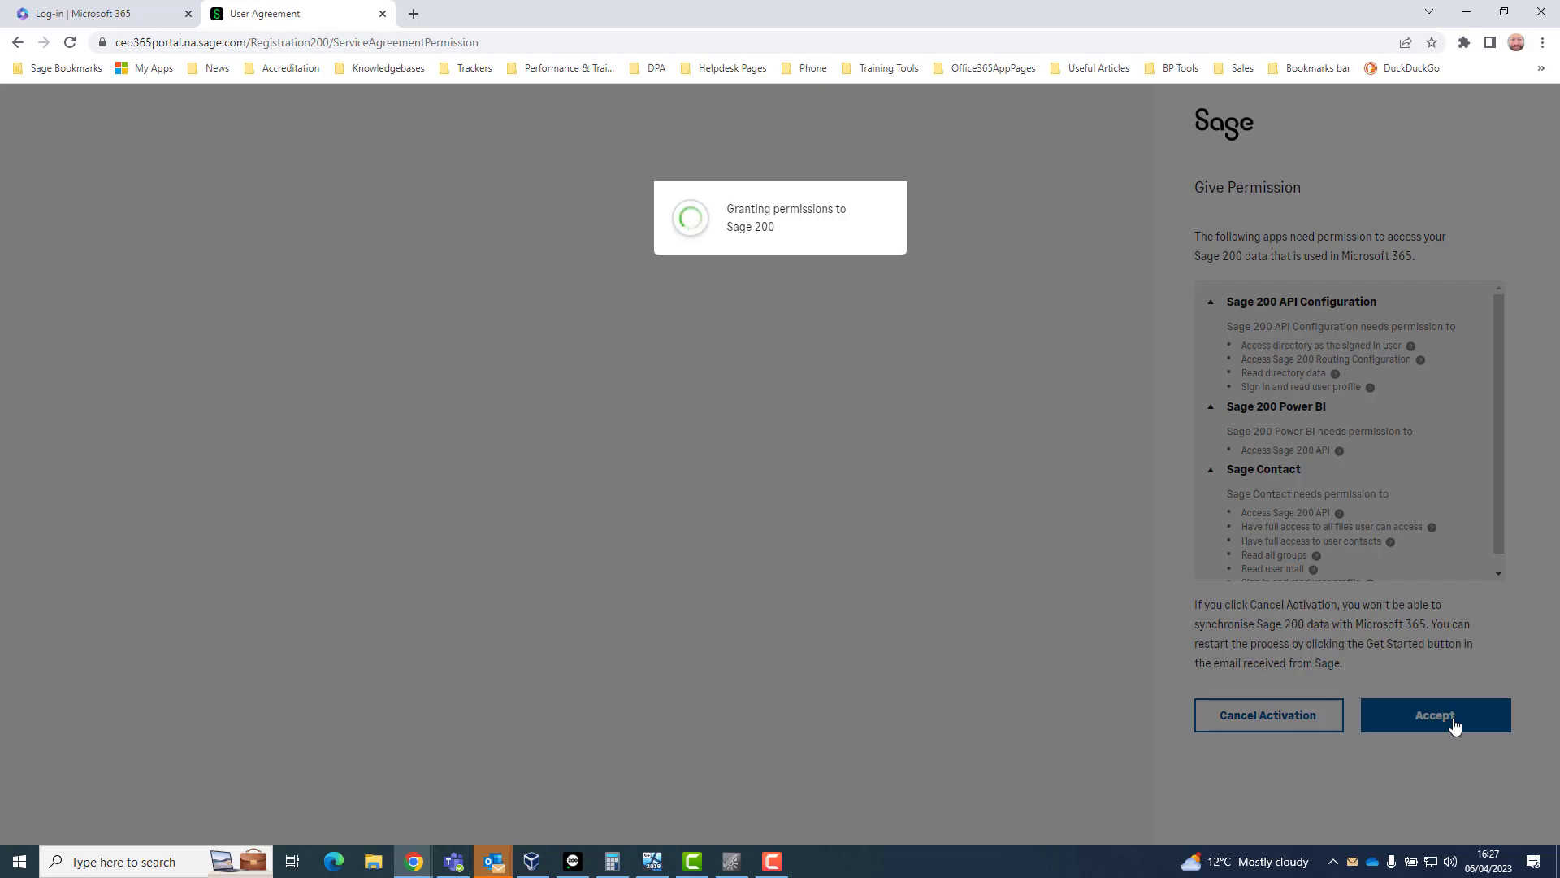
{"action": "left_click", "coordinate": [1433, 714]}
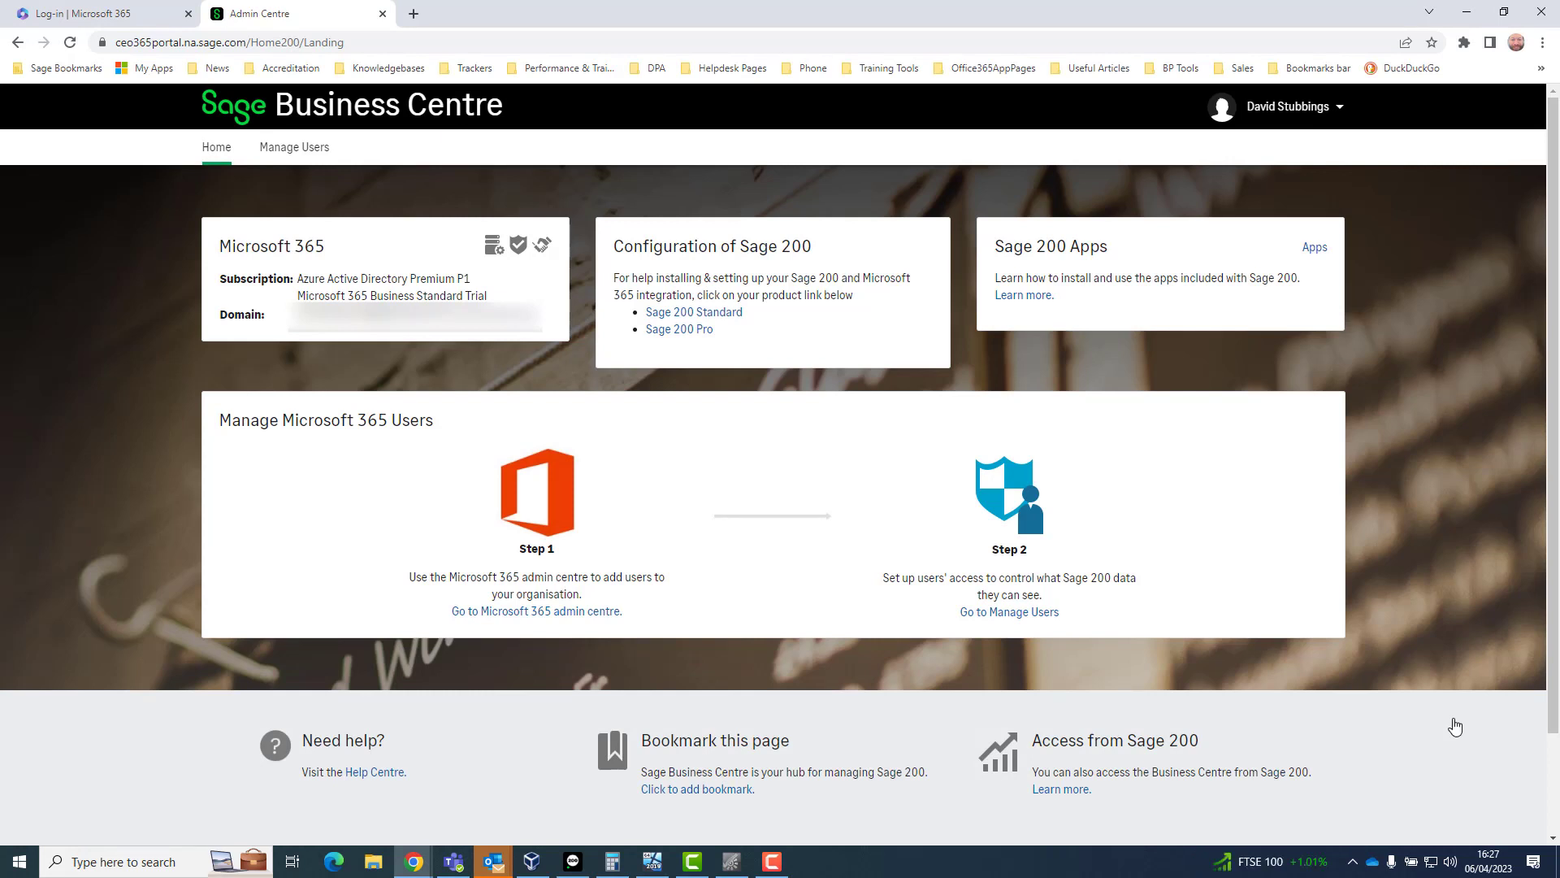
{"action": "mouse_move", "coordinate": [1417, 669]}
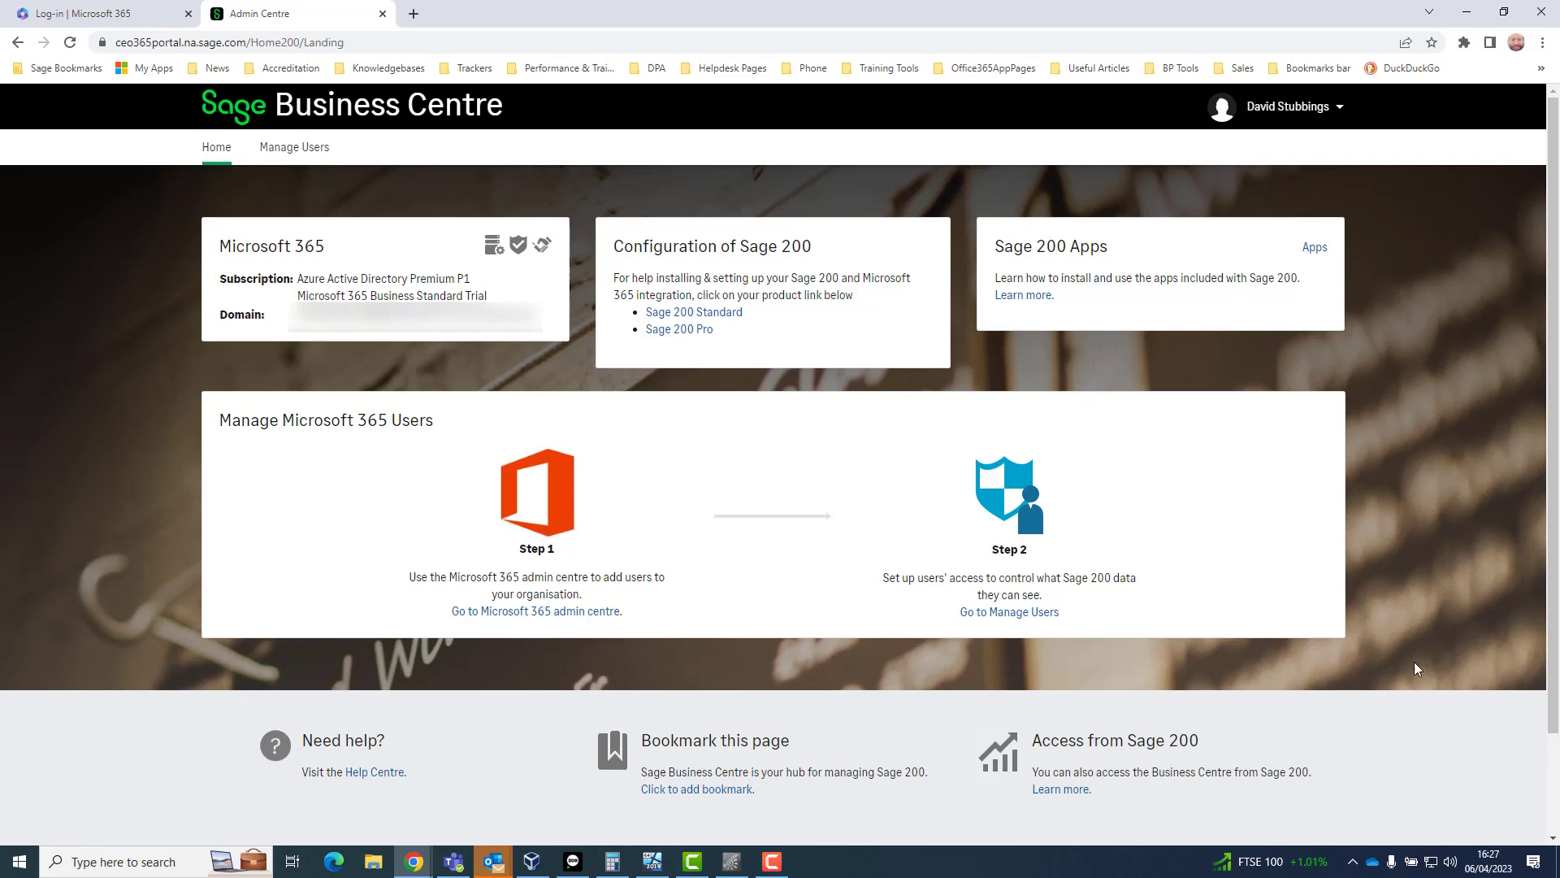
{"action": "left_click", "coordinate": [294, 147]}
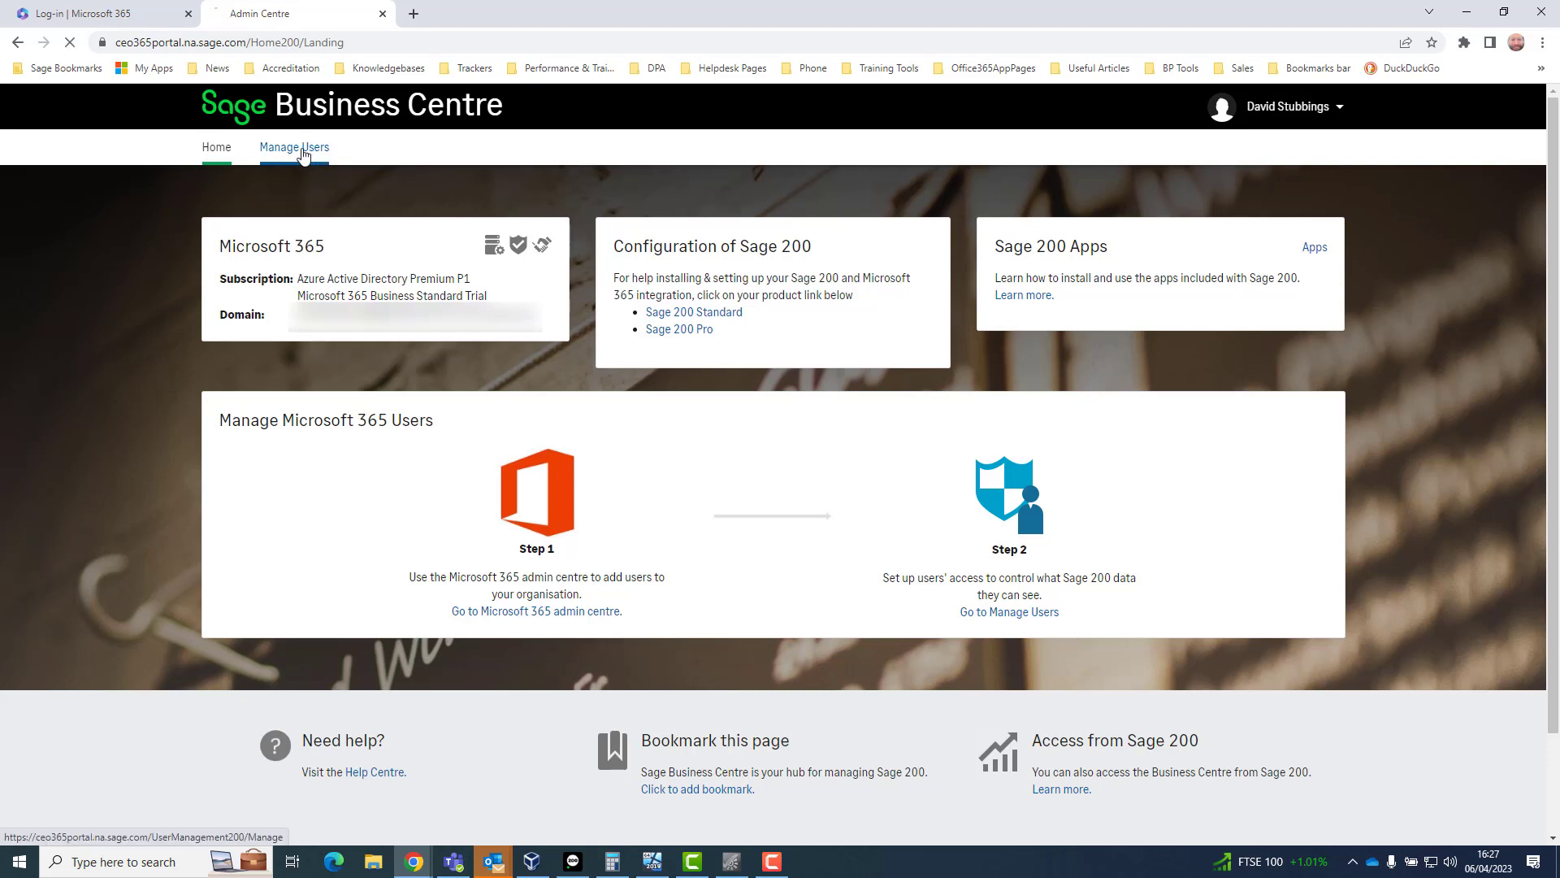
{"action": "left_click", "coordinate": [293, 147]}
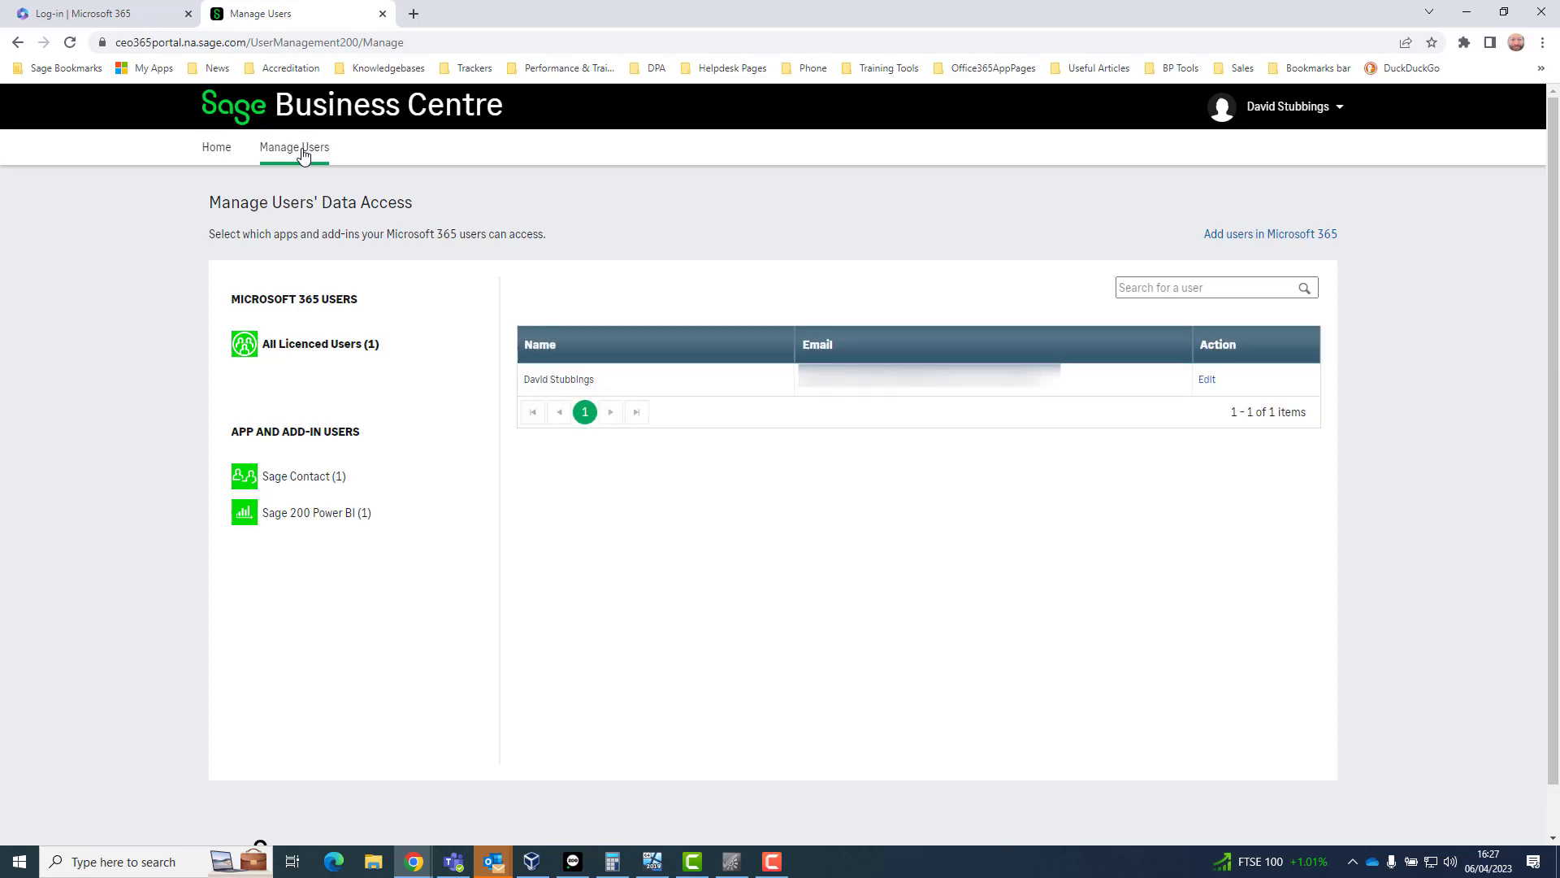
{"action": "left_click", "coordinate": [217, 147]}
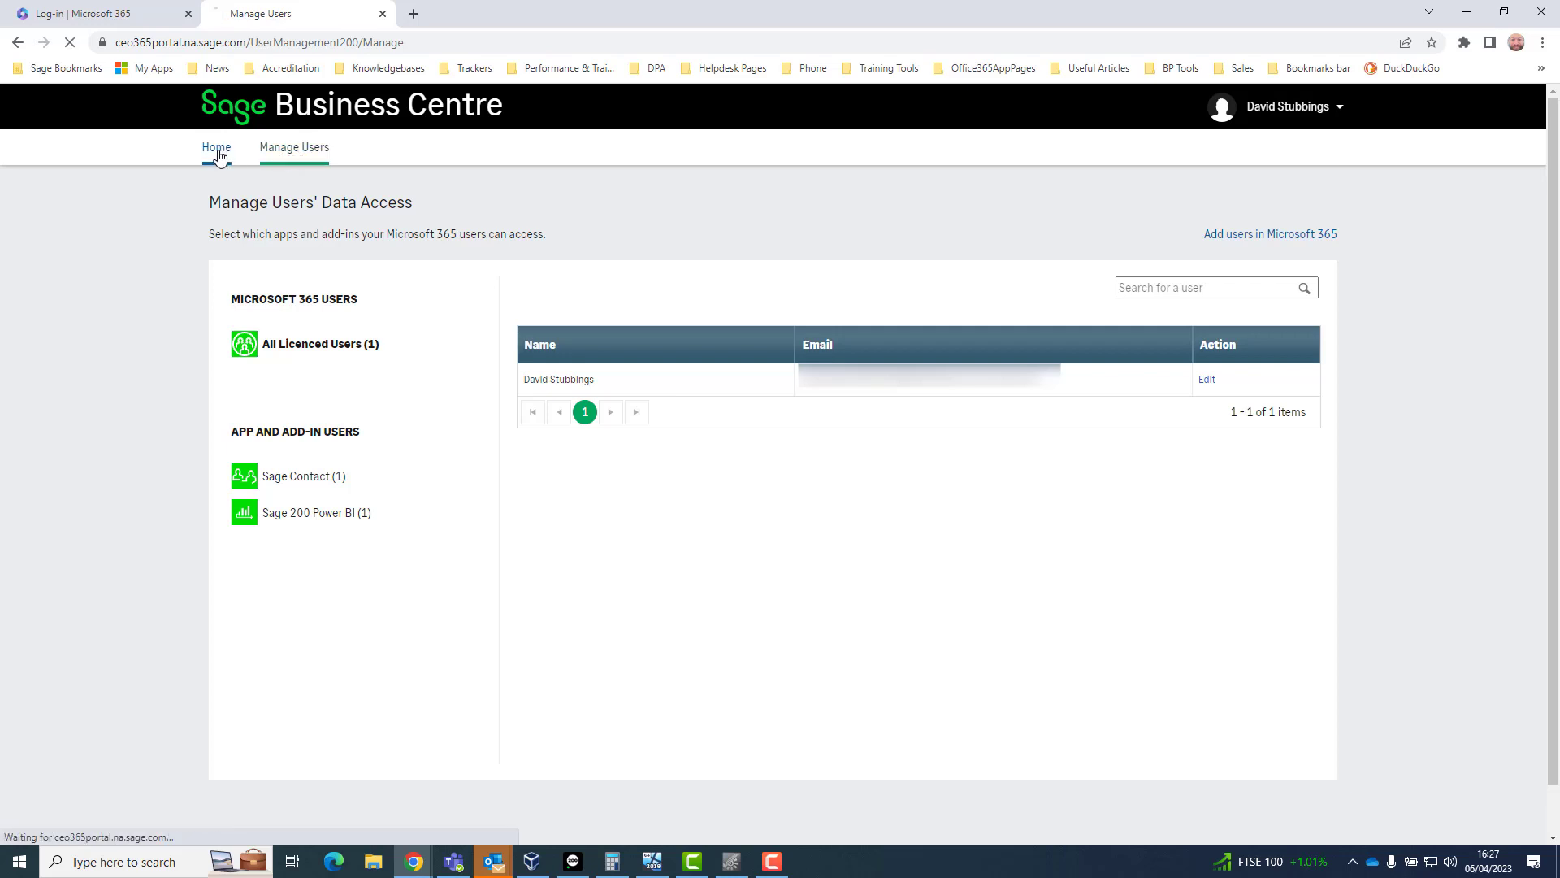
{"action": "left_click", "coordinate": [216, 147]}
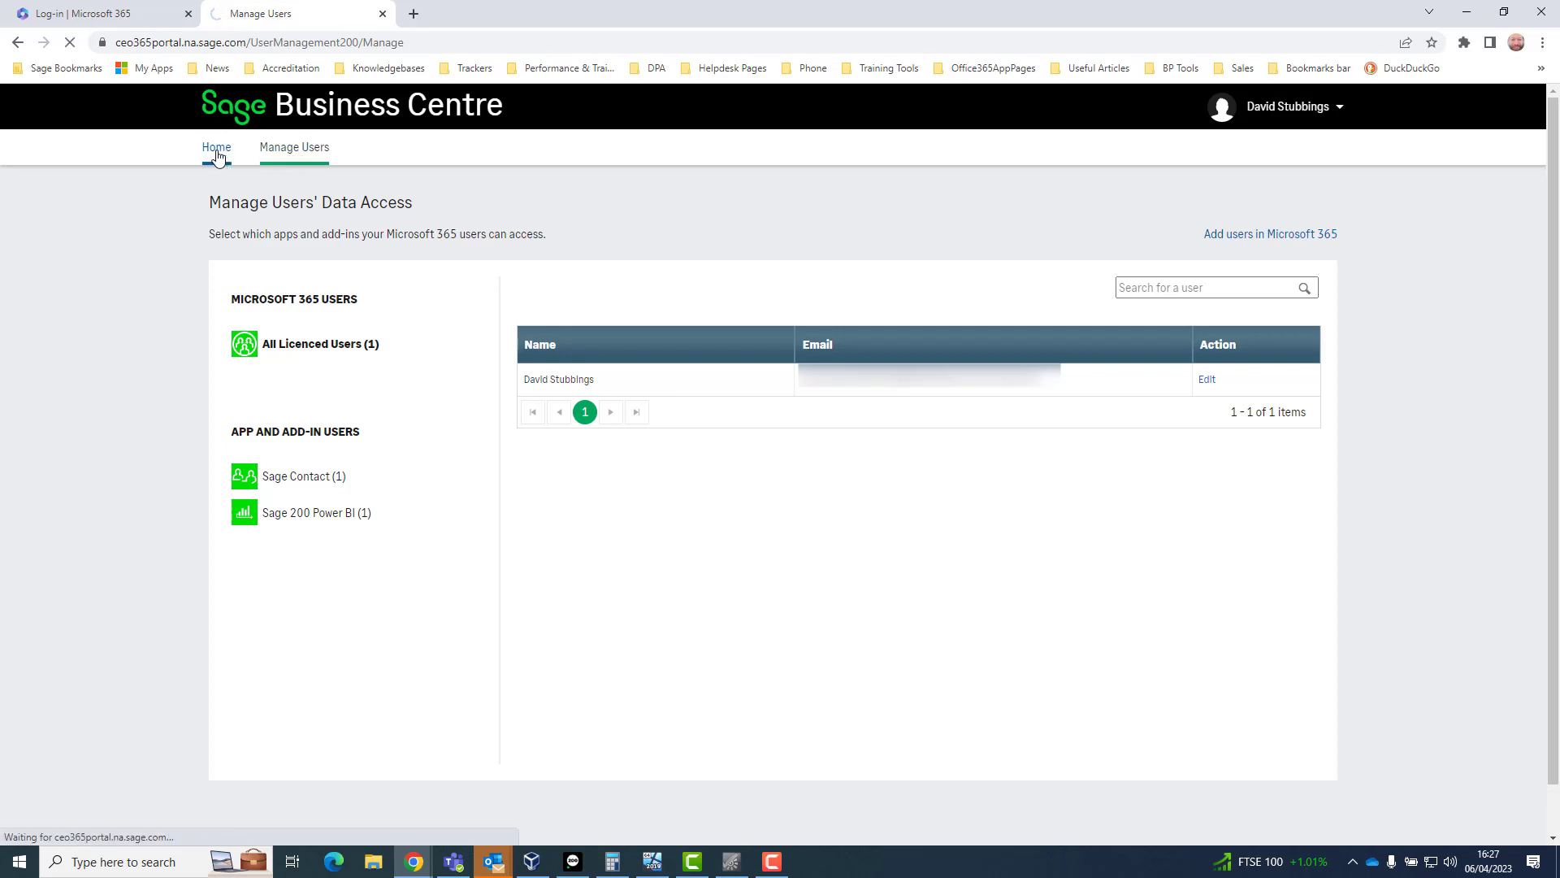
{"action": "left_click", "coordinate": [216, 148]}
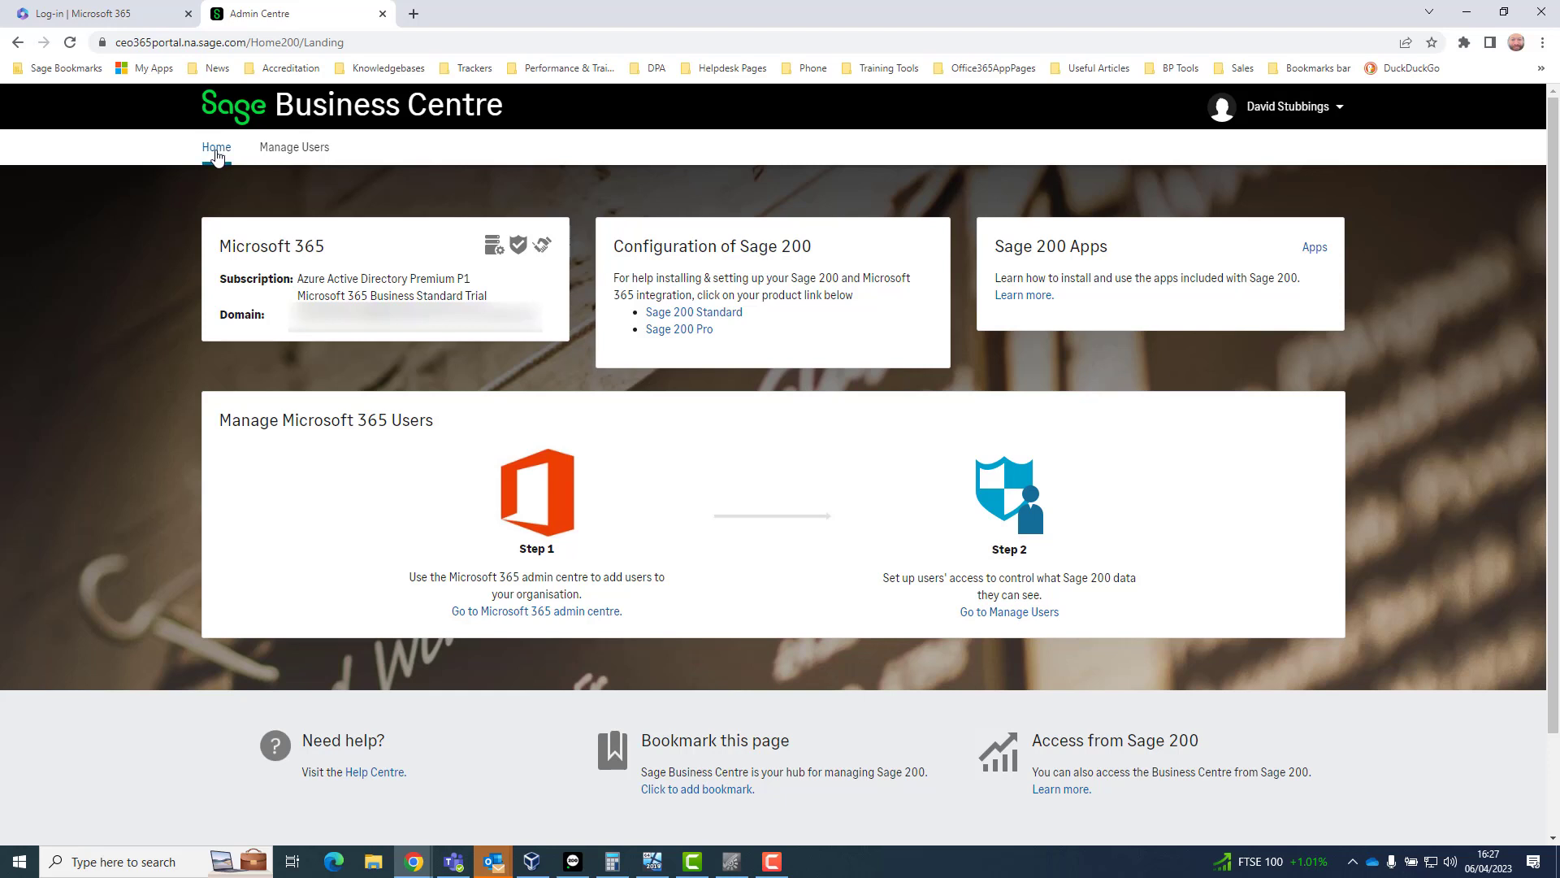
{"action": "mouse_move", "coordinate": [1264, 211]}
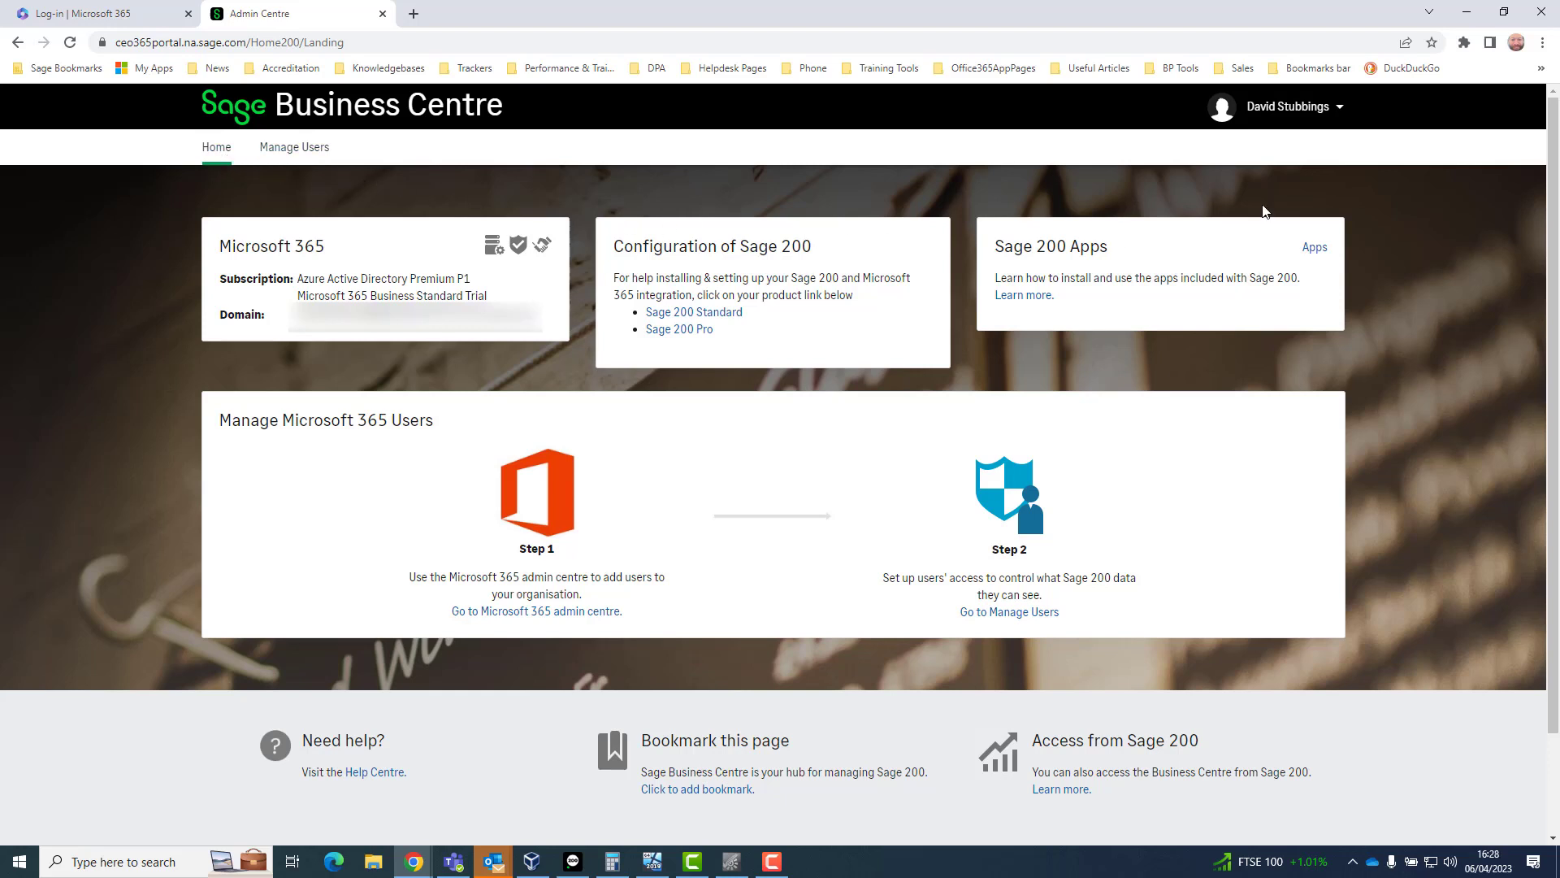